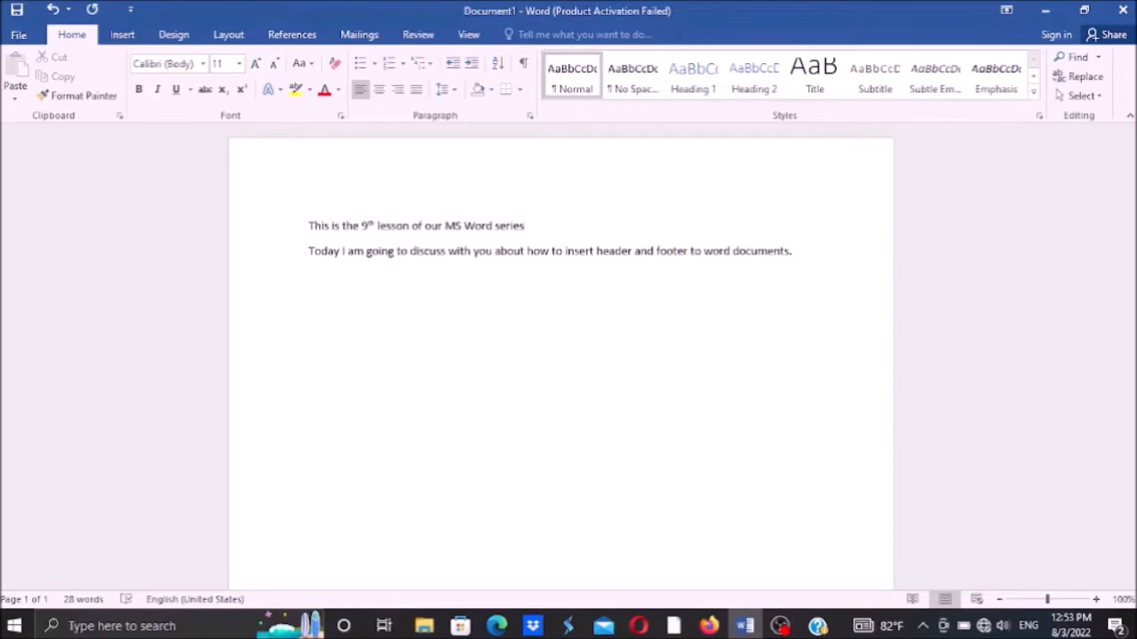
# Place the cursor after the first sentence and open the Insert tab's Header design gallery.
pyautogui.click(524, 226)
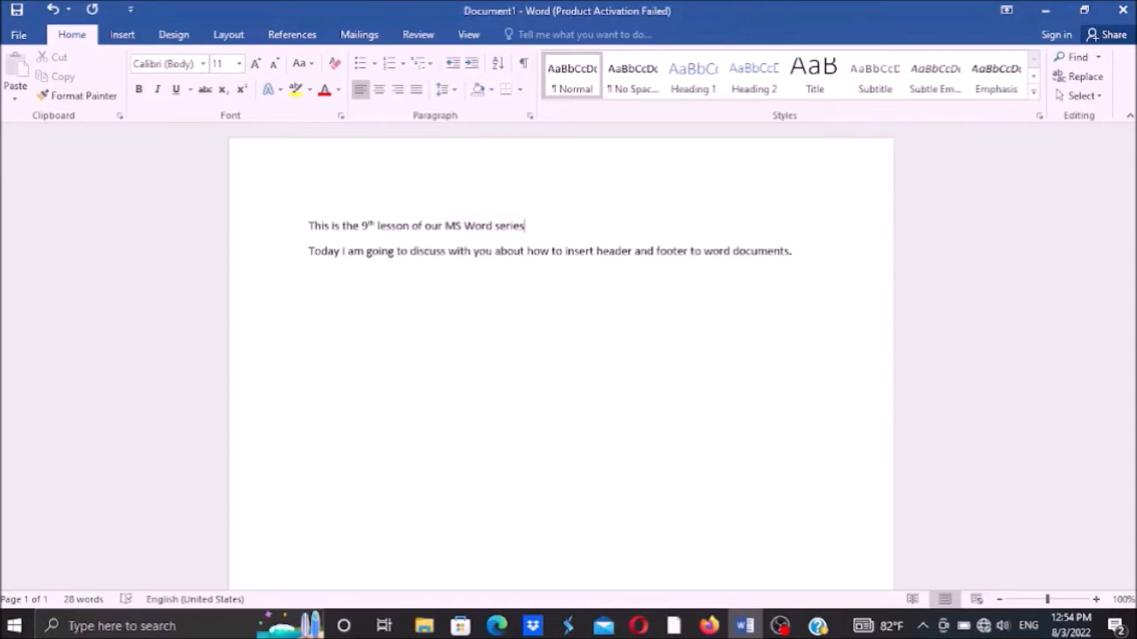
pyautogui.press('alt')
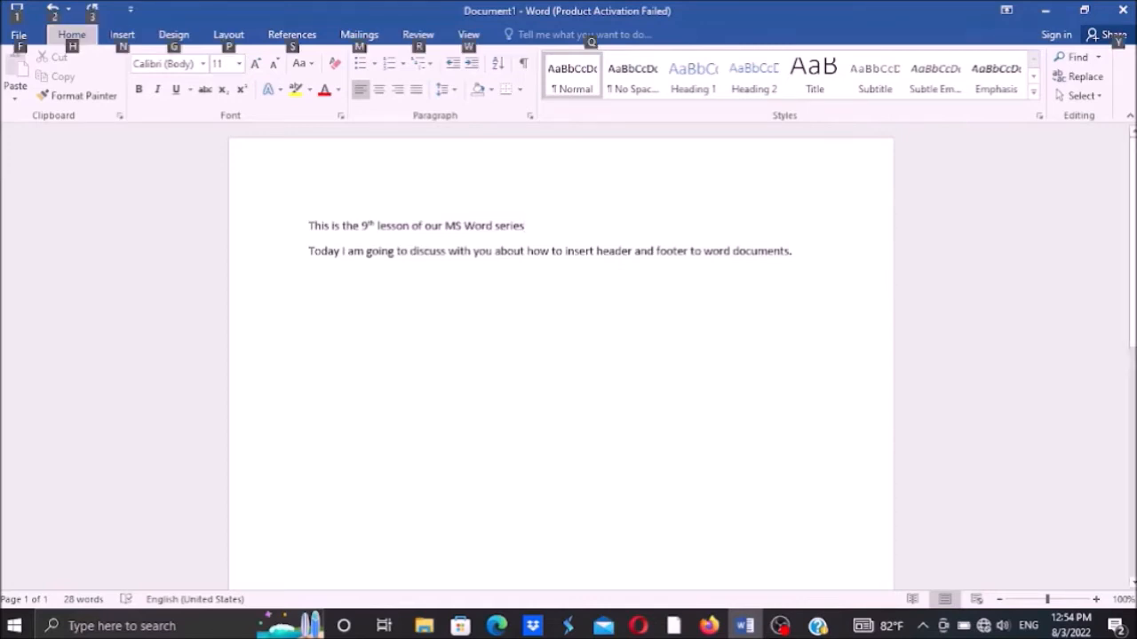
pyautogui.click(122, 34)
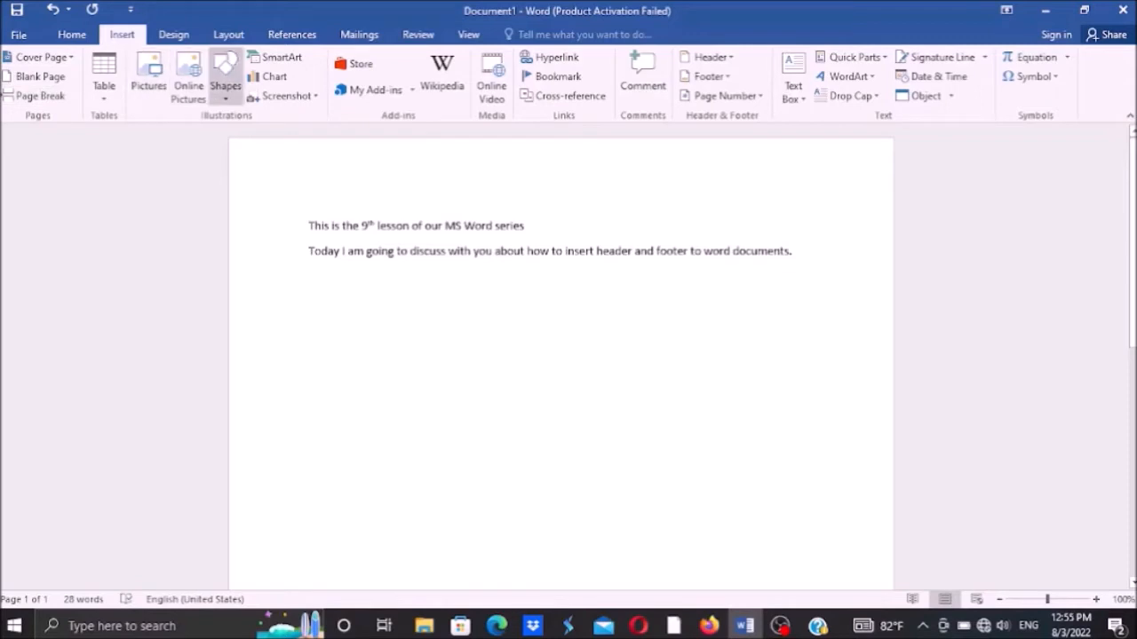
pyautogui.moveTo(284, 95)
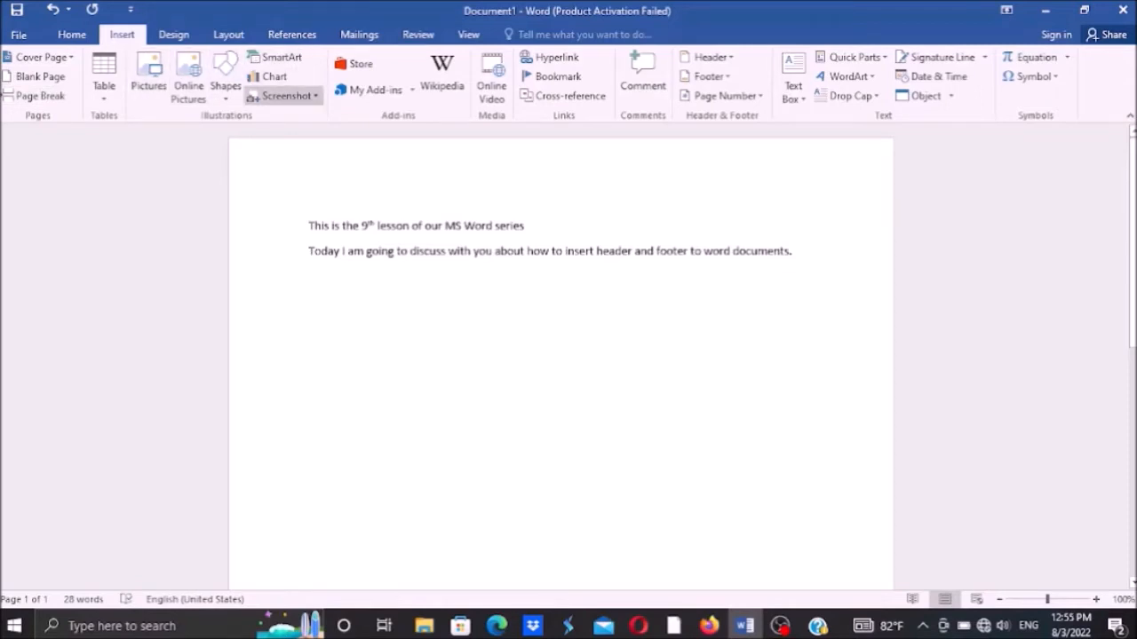
pyautogui.moveTo(442, 76)
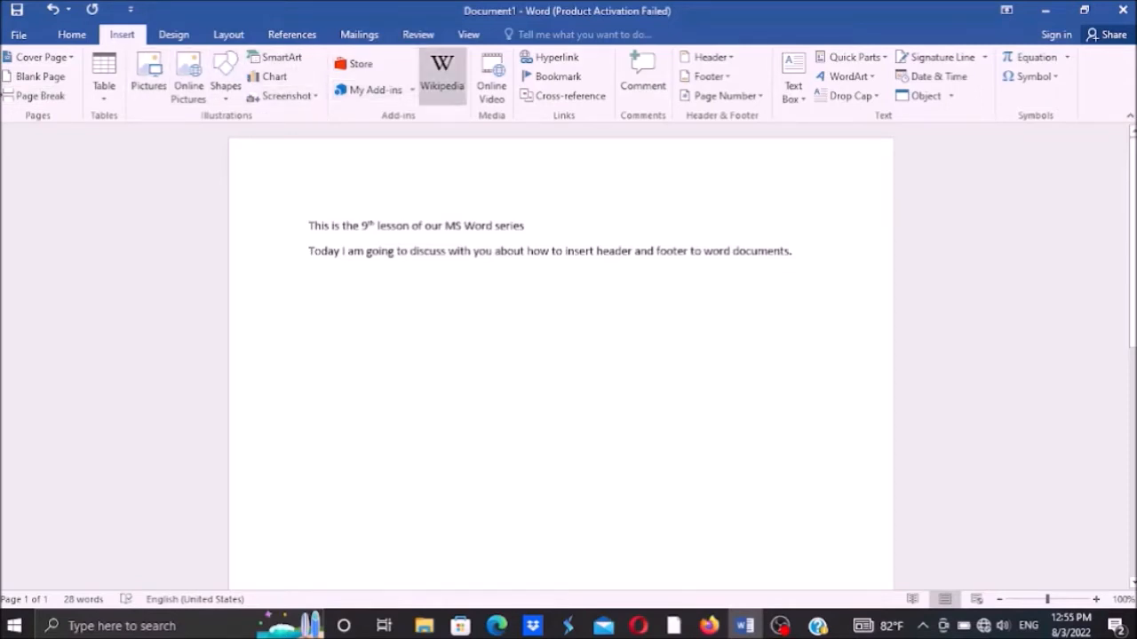
pyautogui.moveTo(556, 56)
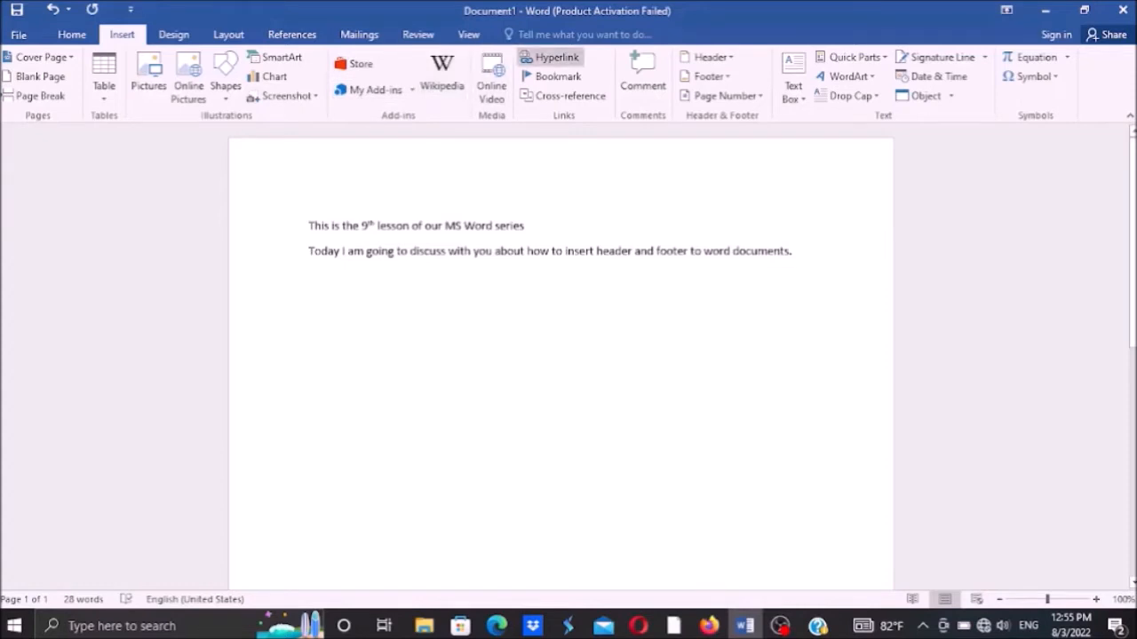
pyautogui.moveTo(569, 95)
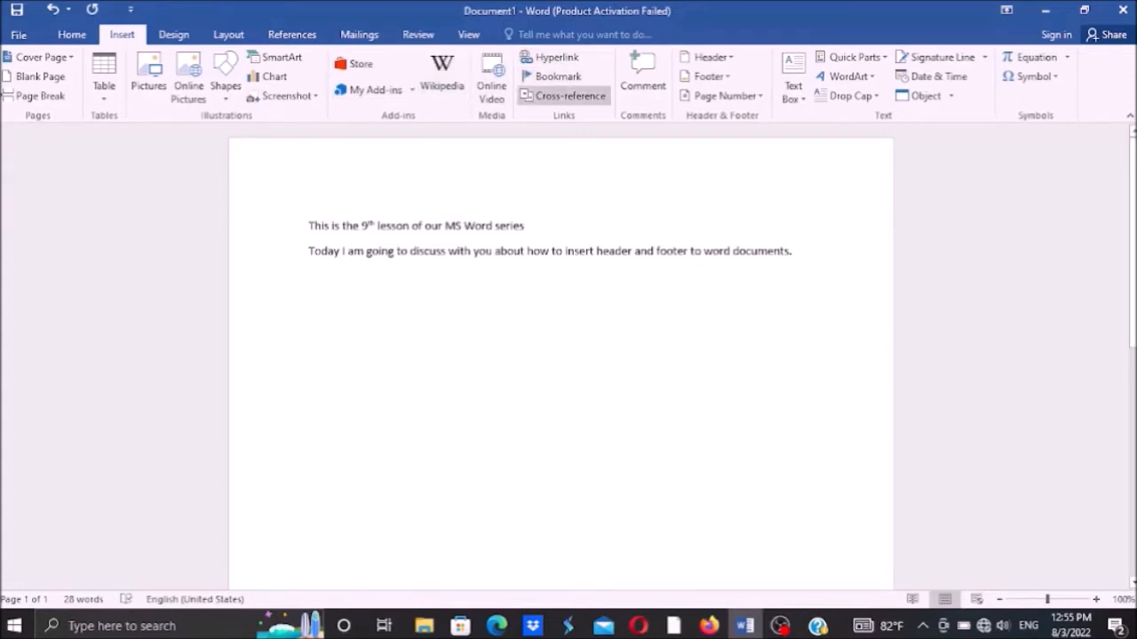
pyautogui.moveTo(711, 56)
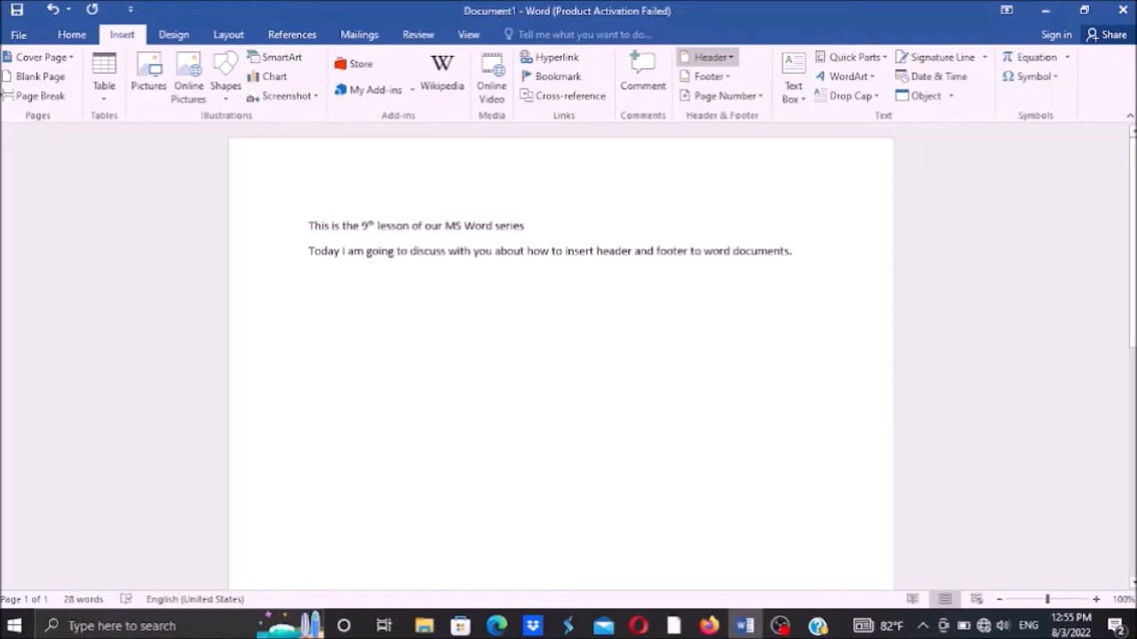
pyautogui.click(710, 57)
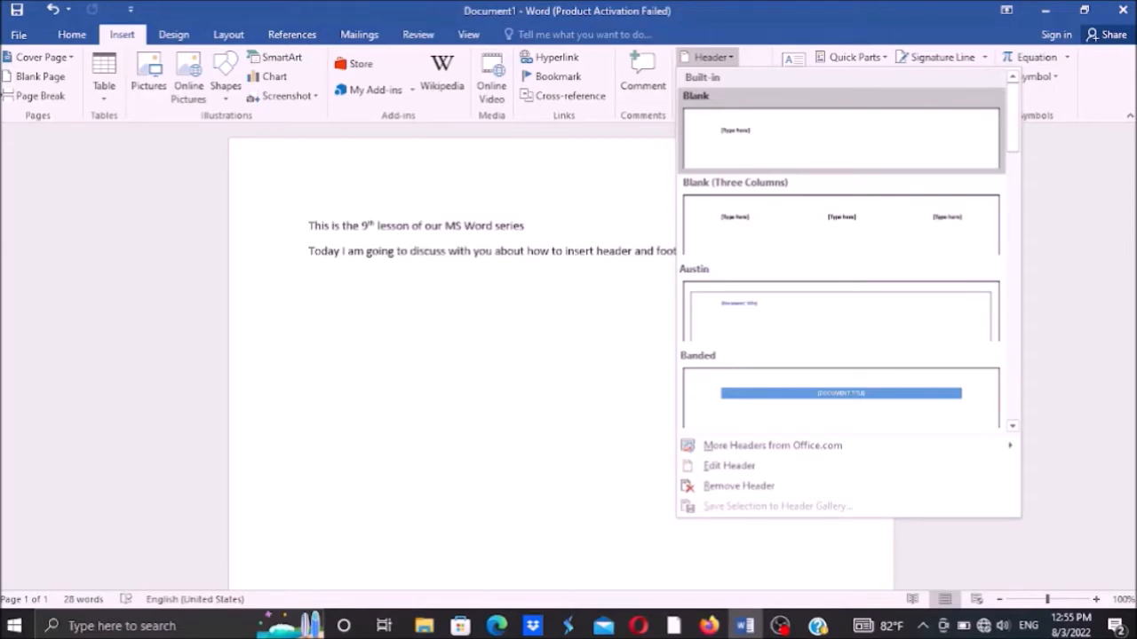
# Insert the Blank built-in header at the top of the page.
pyautogui.click(839, 138)
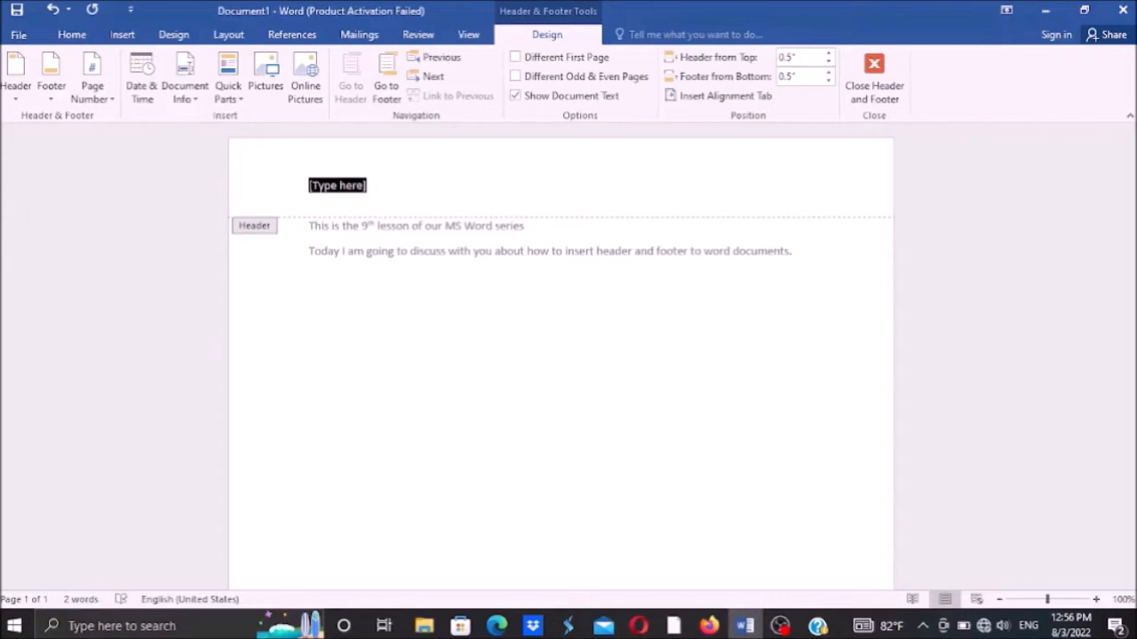
# Type 'Insert Header and footer' as the first header line.
pyautogui.write('In')
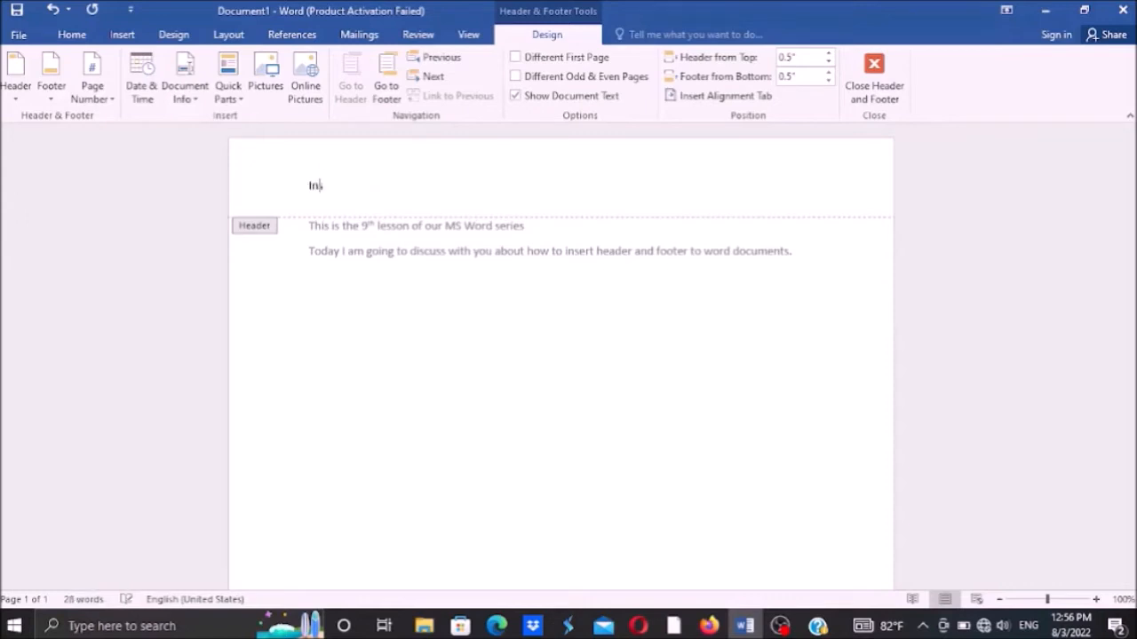
pyautogui.write('sert')
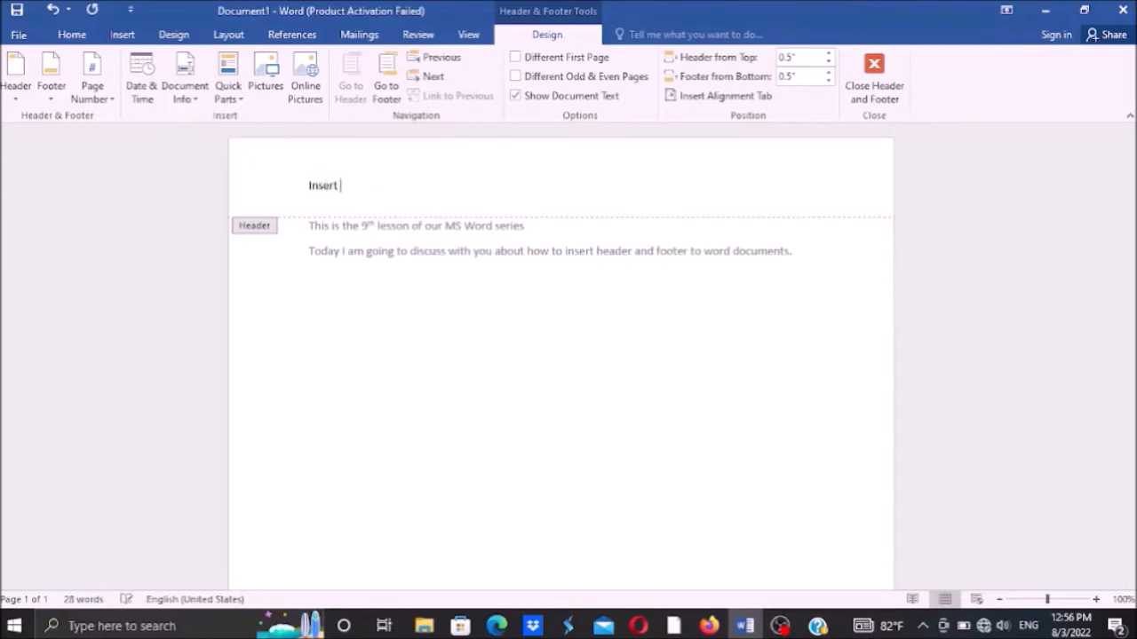
pyautogui.write('Header a')
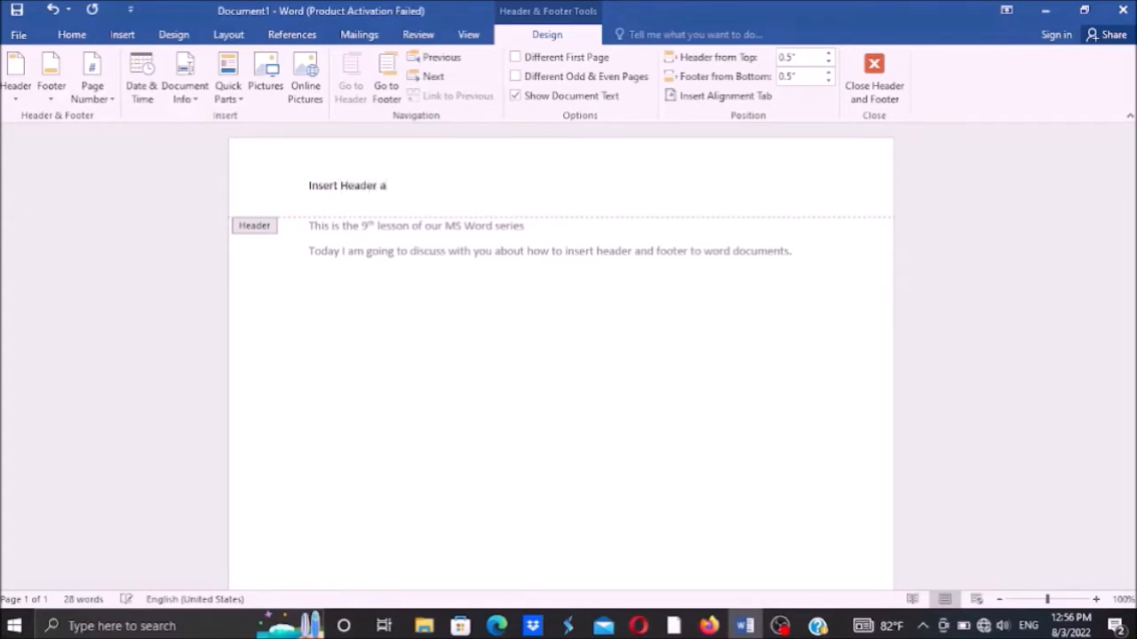
pyautogui.write('nd fo')
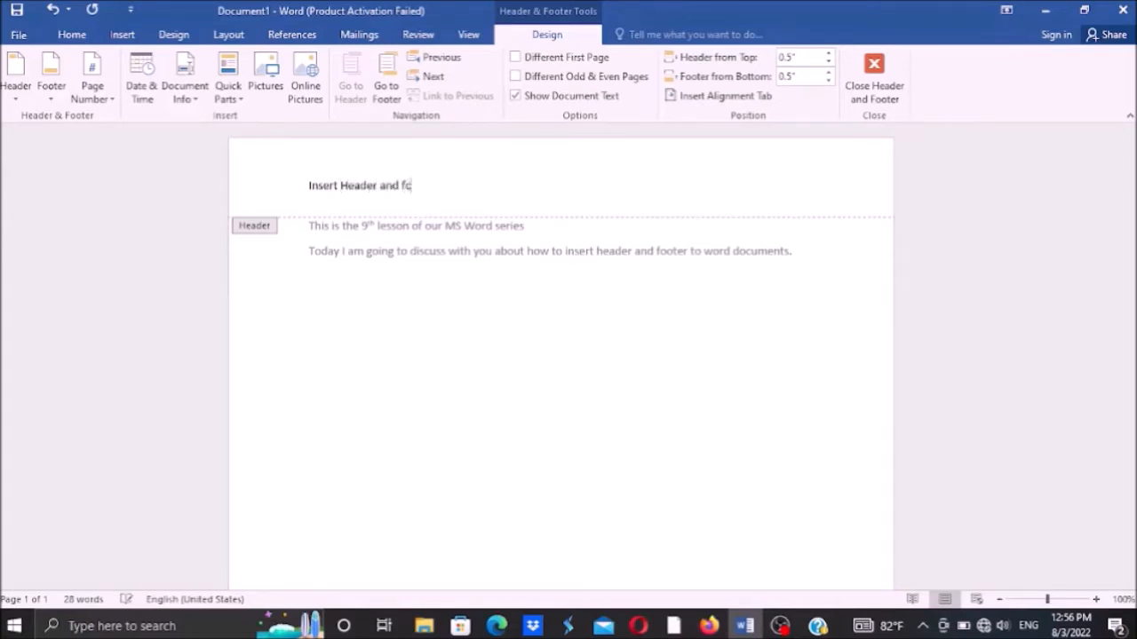
pyautogui.write('oter')
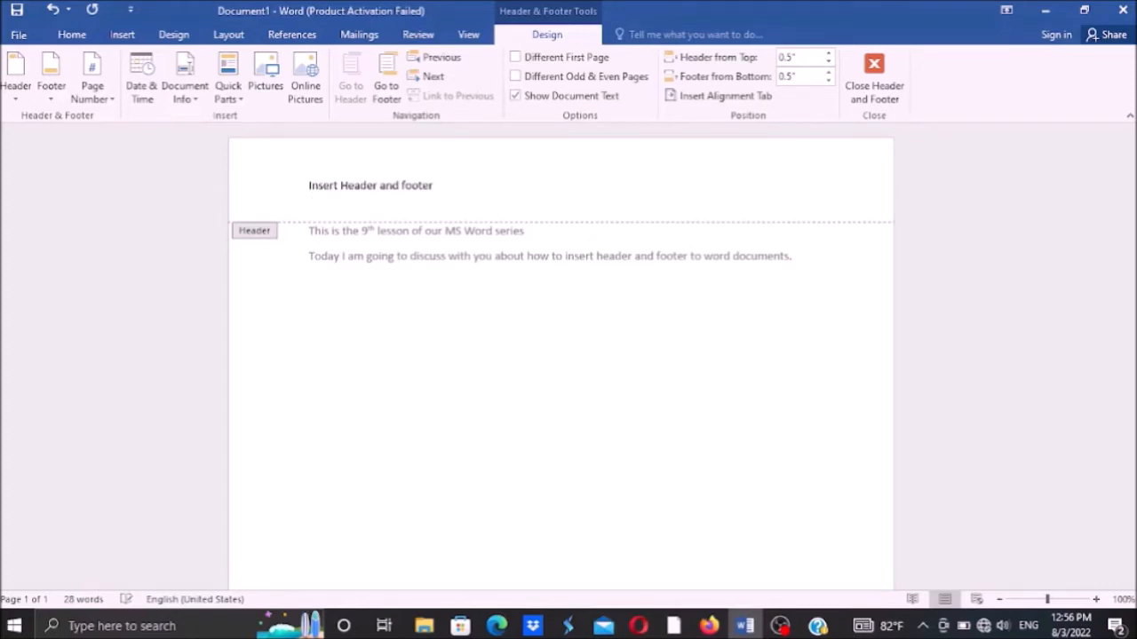
# Add a second header line reading 'Way to success for the blind'.
pyautogui.write('W')
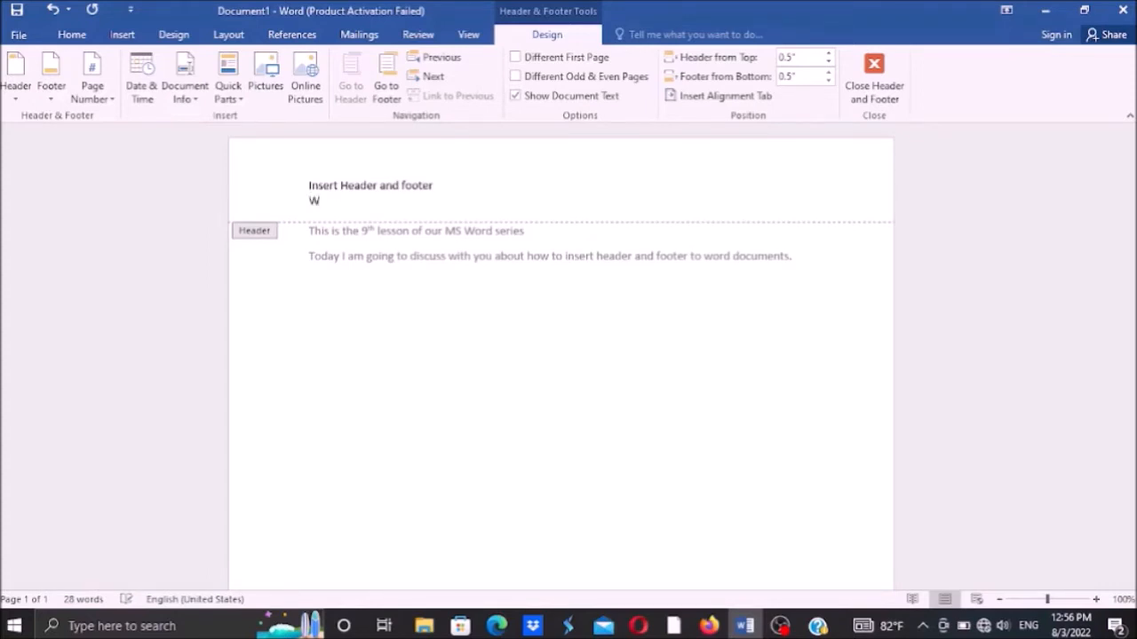
pyautogui.write('ay to')
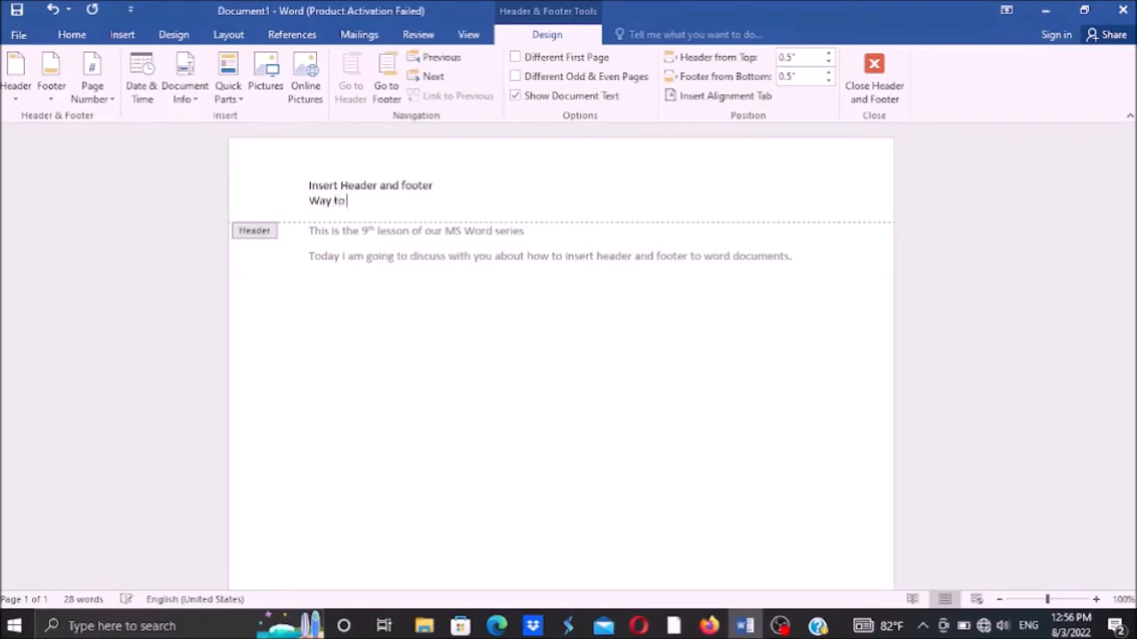
pyautogui.write('succ')
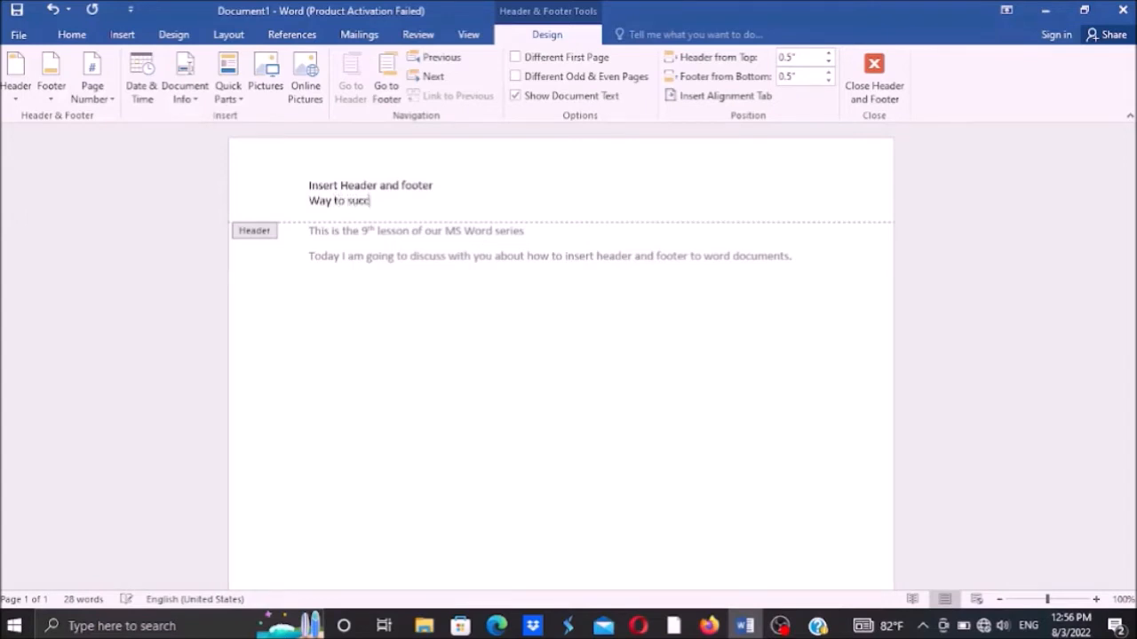
pyautogui.write('ess')
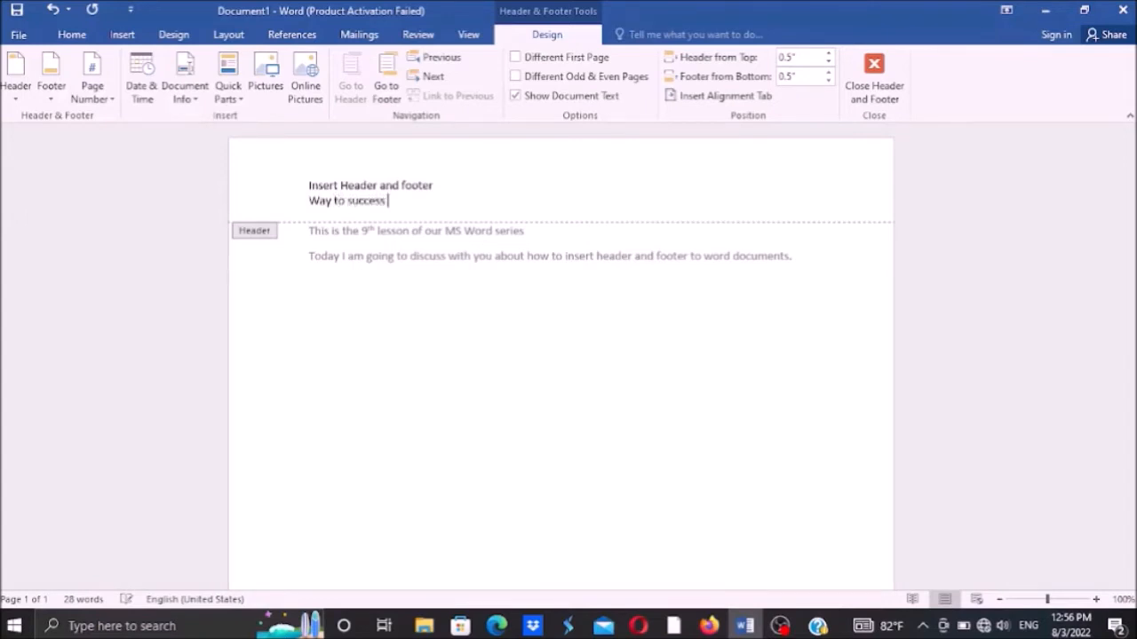
pyautogui.write('for t')
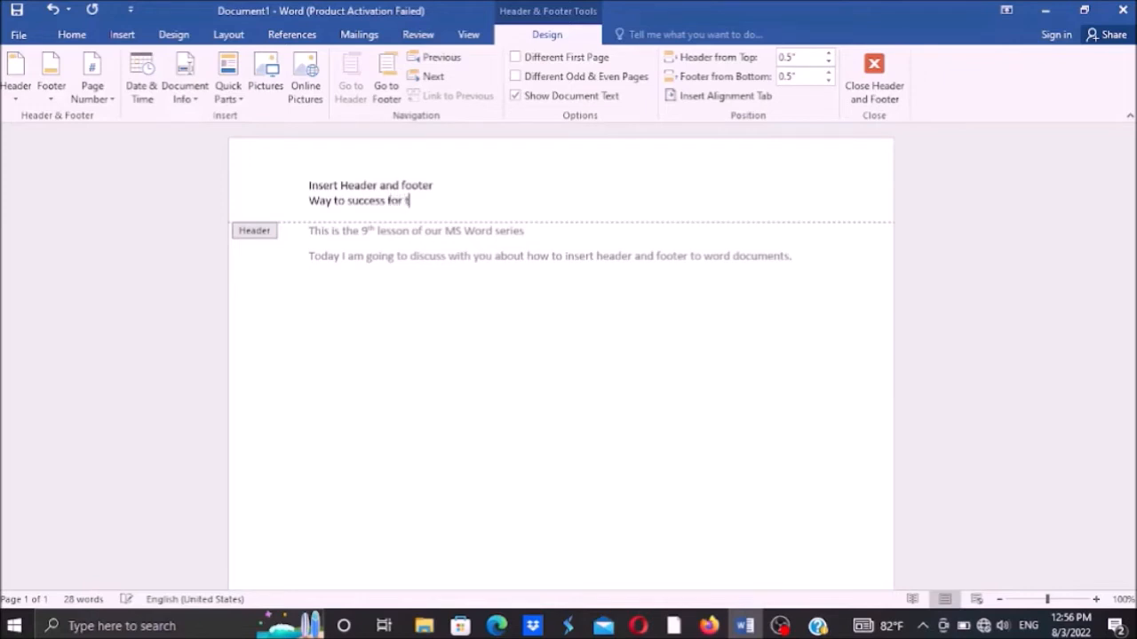
pyautogui.write('he b')
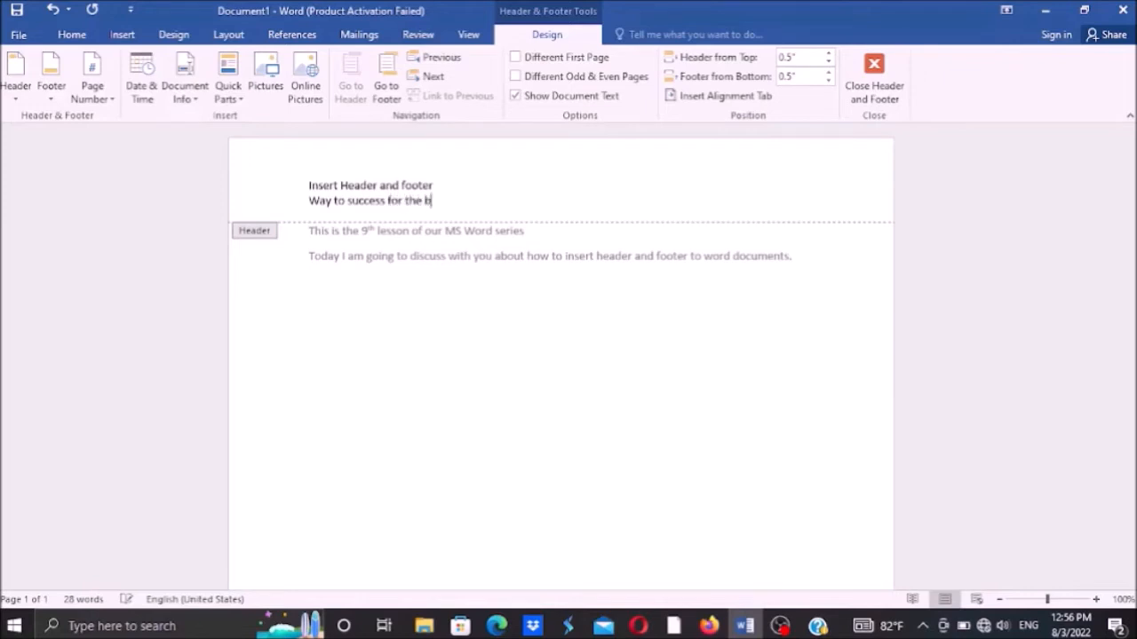
pyautogui.write('lind')
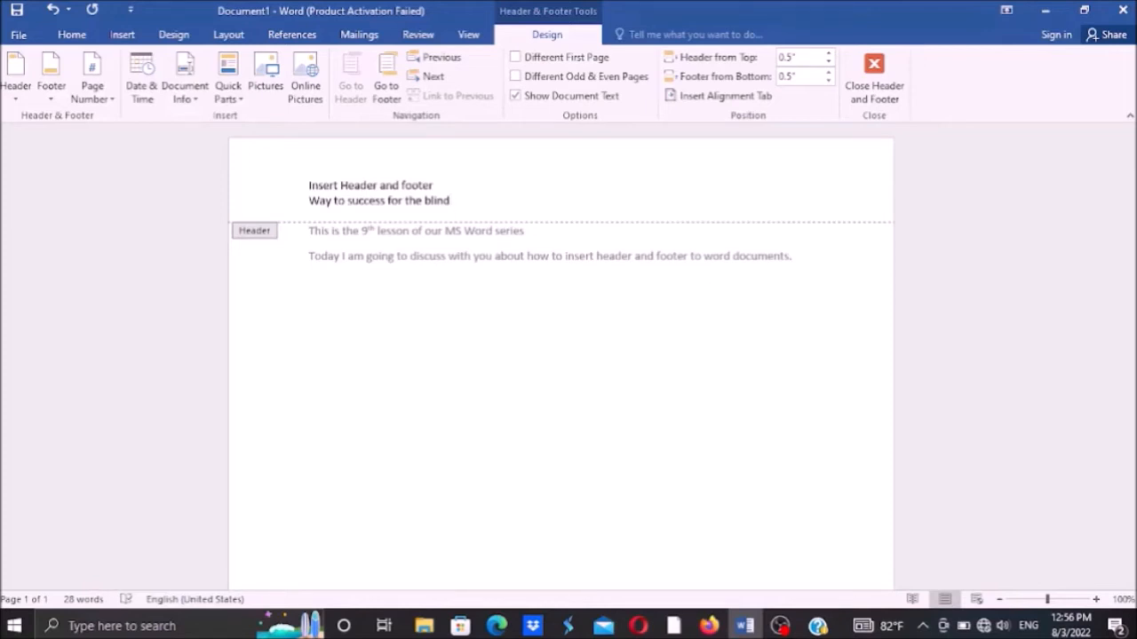
# Select both header lines and make them bold, larger and centred.
pyautogui.click(309, 185)
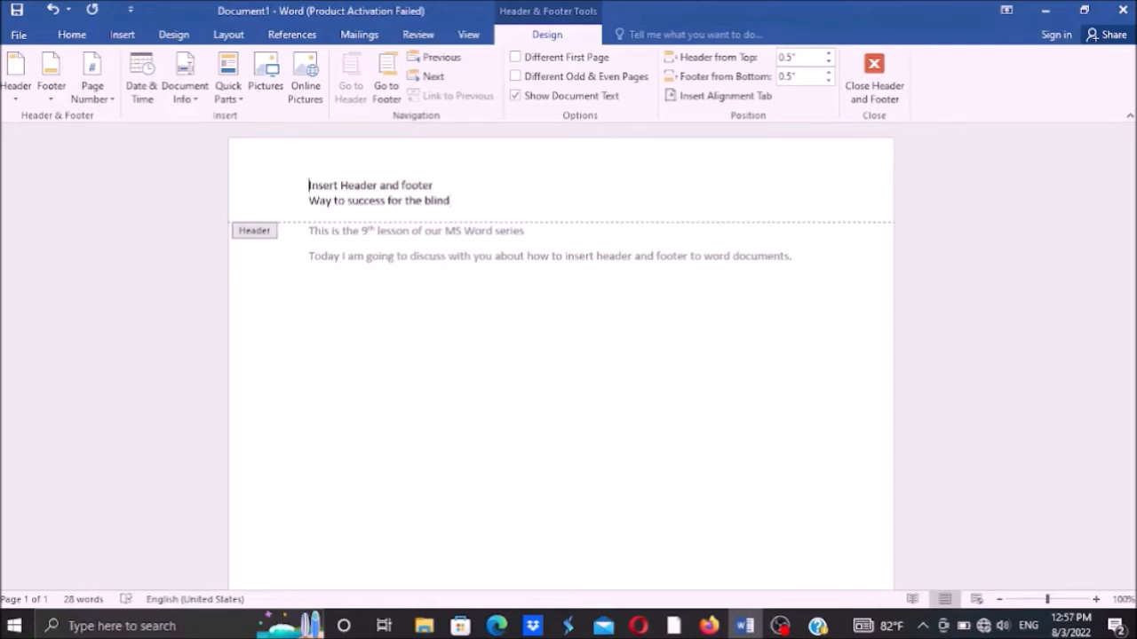
pyautogui.tripleClick(370, 185)
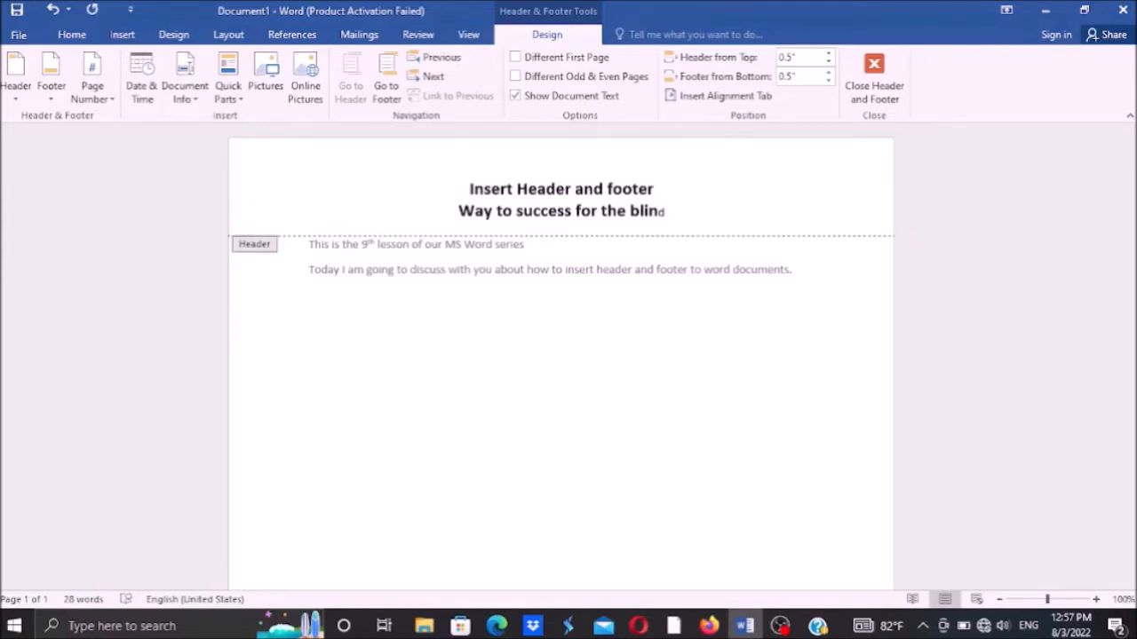
pyautogui.click(874, 80)
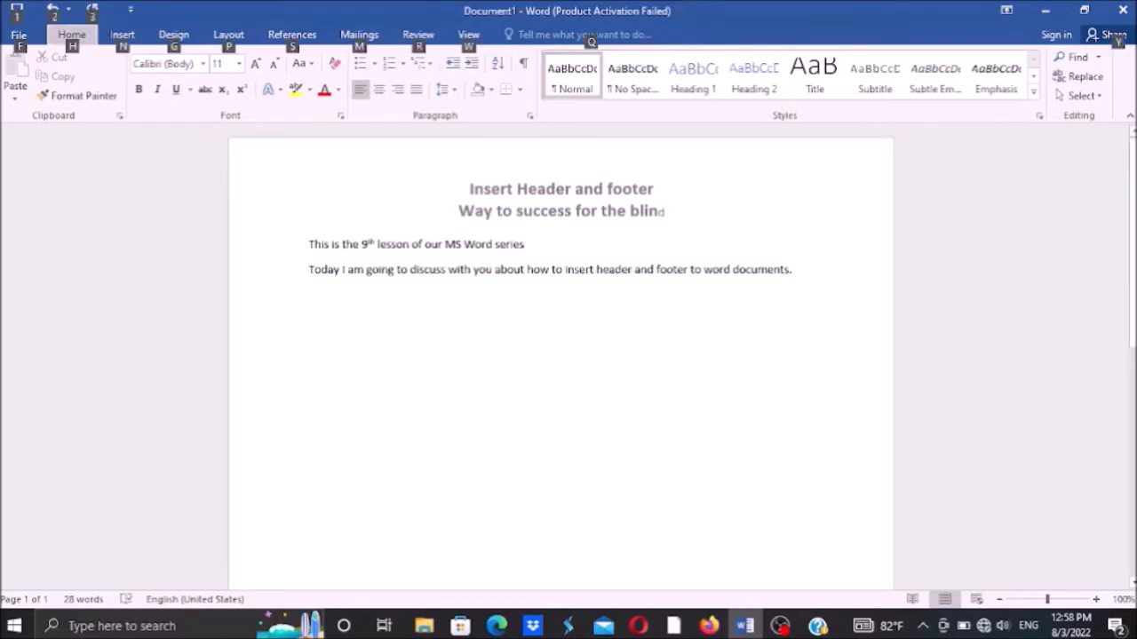
# Reopen the Insert tab's Header dropdown to reach Remove Header.
pyautogui.click(122, 34)
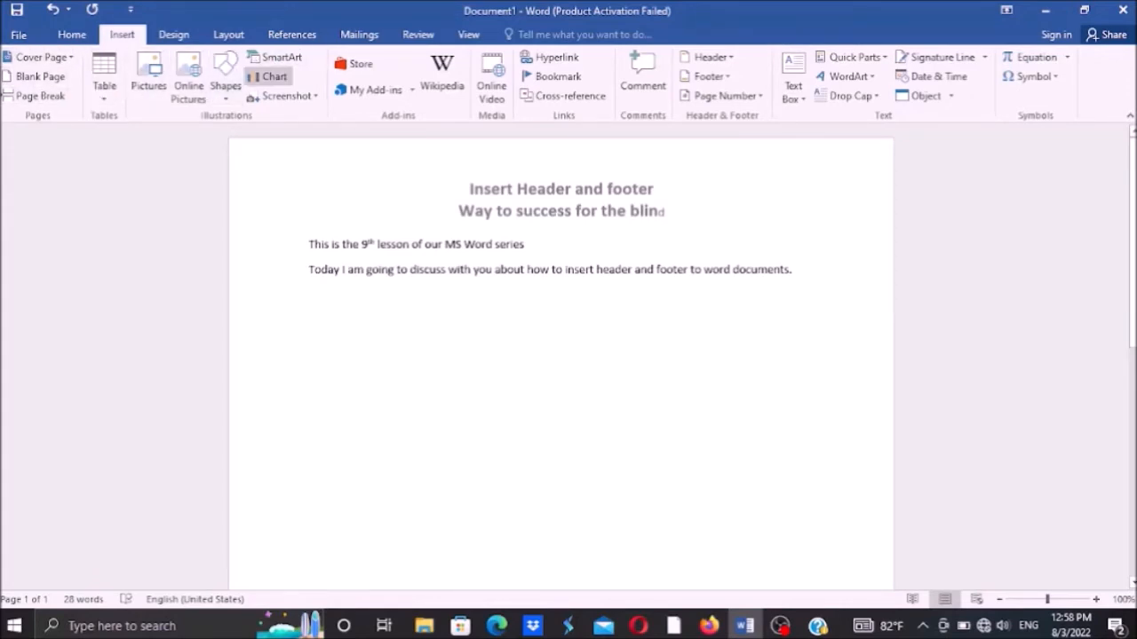
pyautogui.moveTo(374, 89)
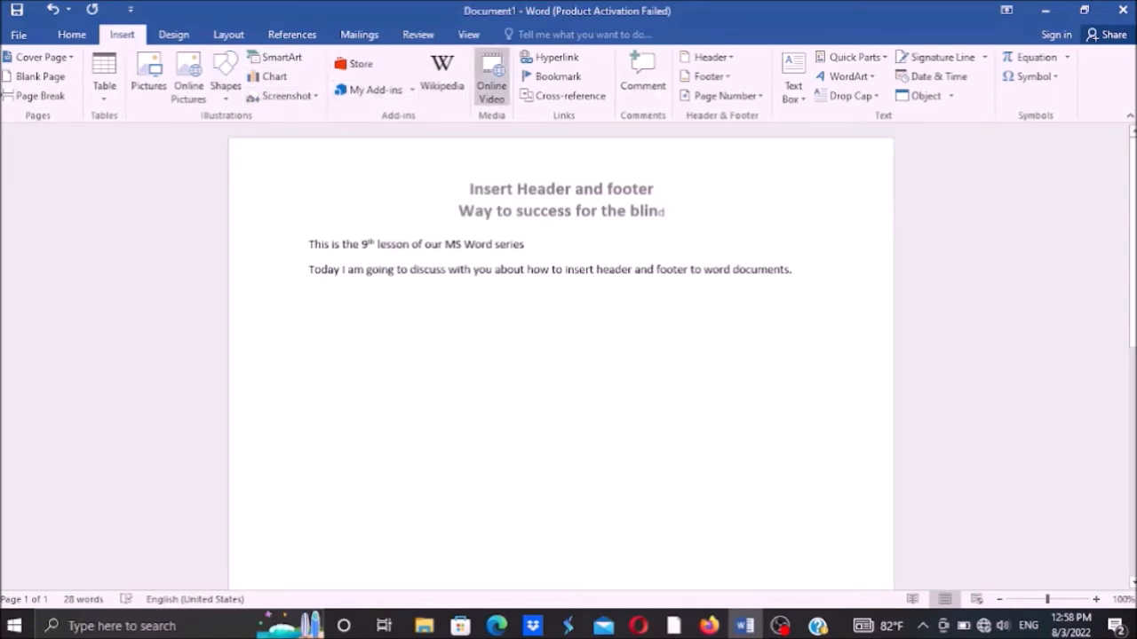
pyautogui.moveTo(569, 95)
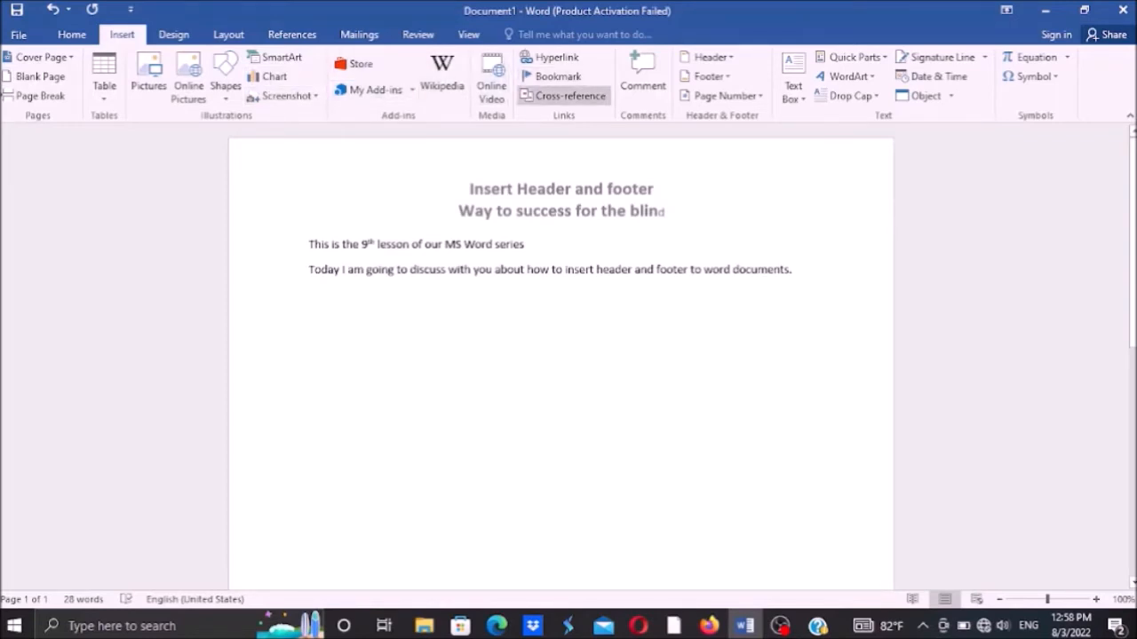
pyautogui.moveTo(709, 56)
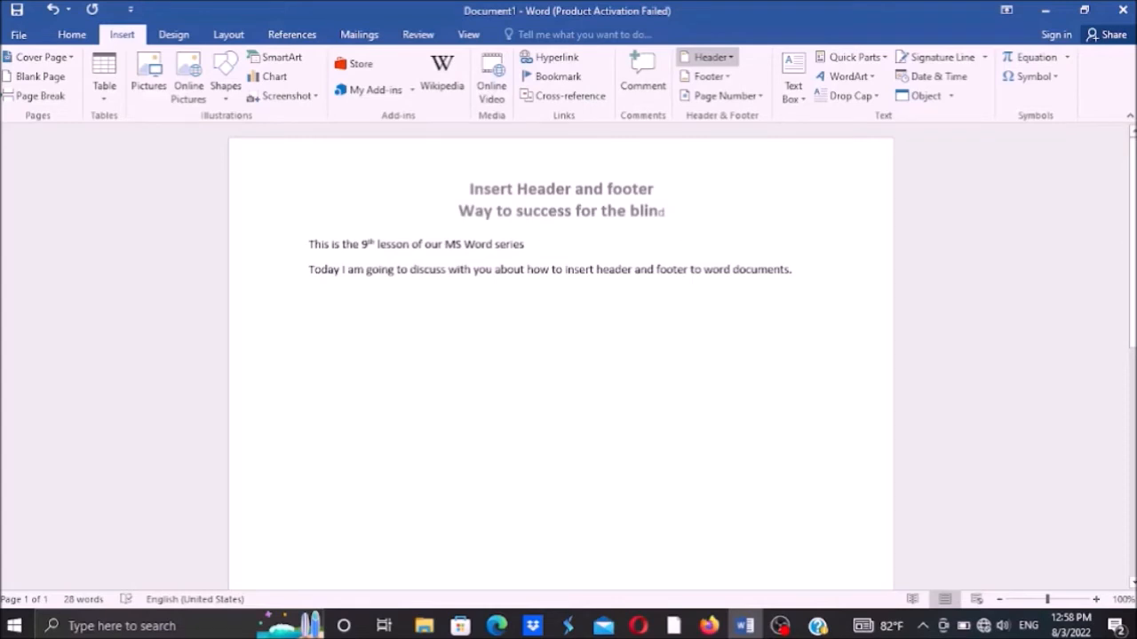
pyautogui.click(707, 56)
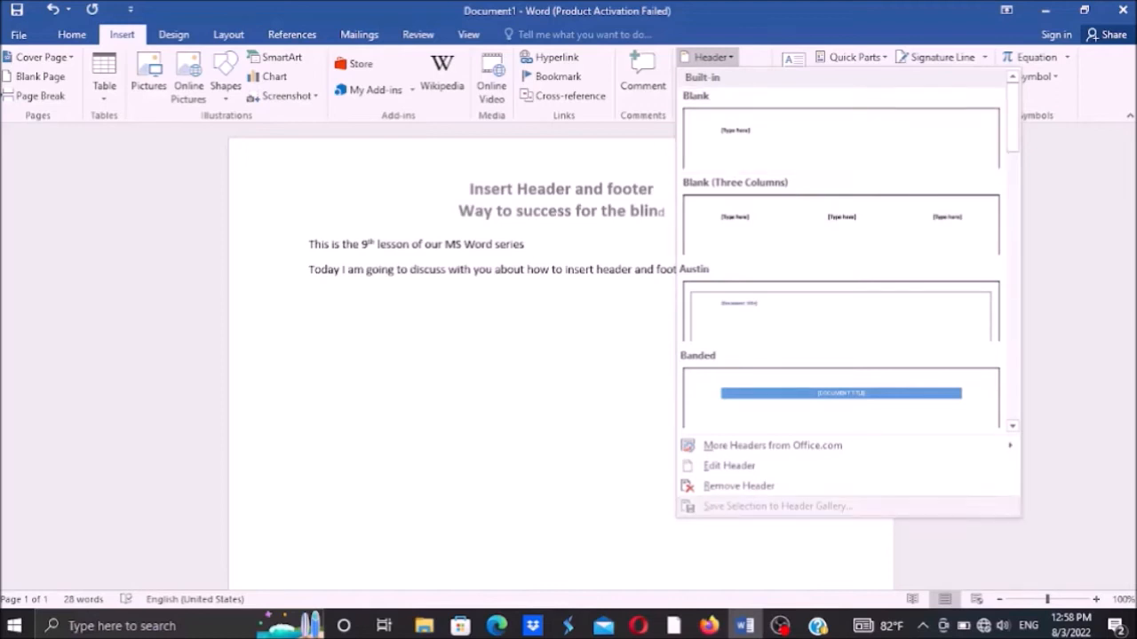
pyautogui.moveTo(738, 486)
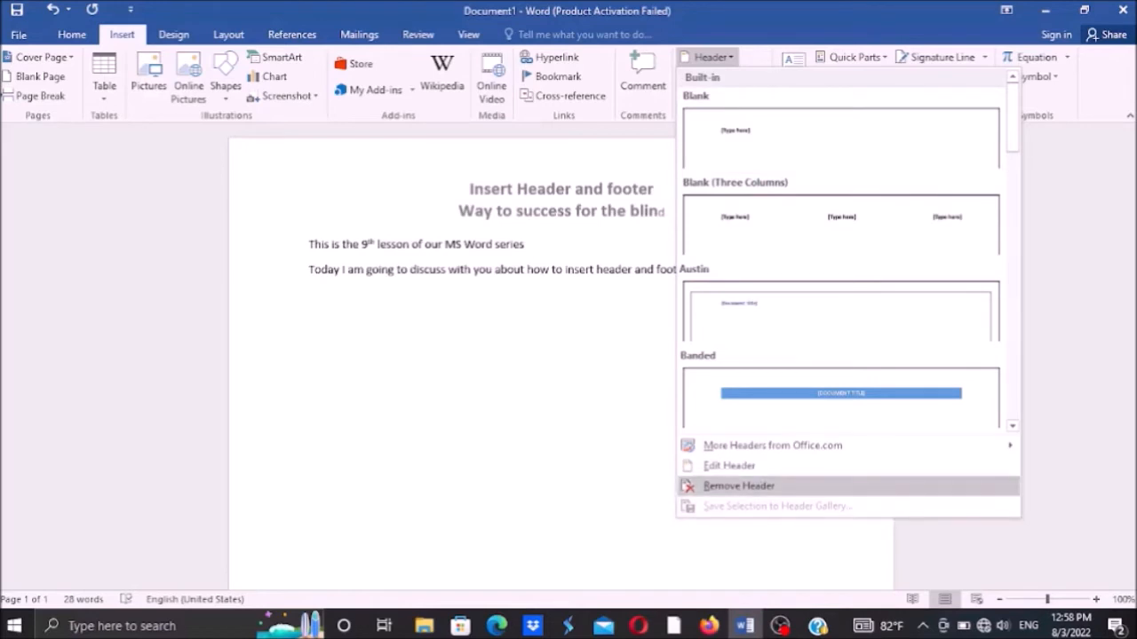
pyautogui.moveTo(729, 465)
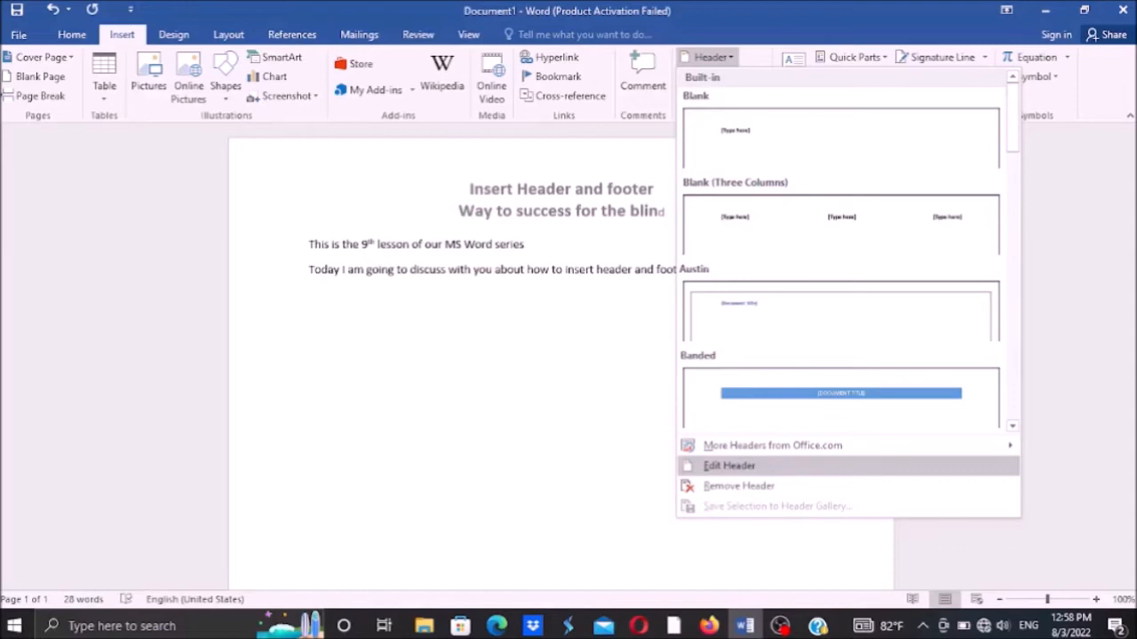
# Dismiss the Header dropdown, leaving the bold centred header in place.
pyautogui.click(728, 465)
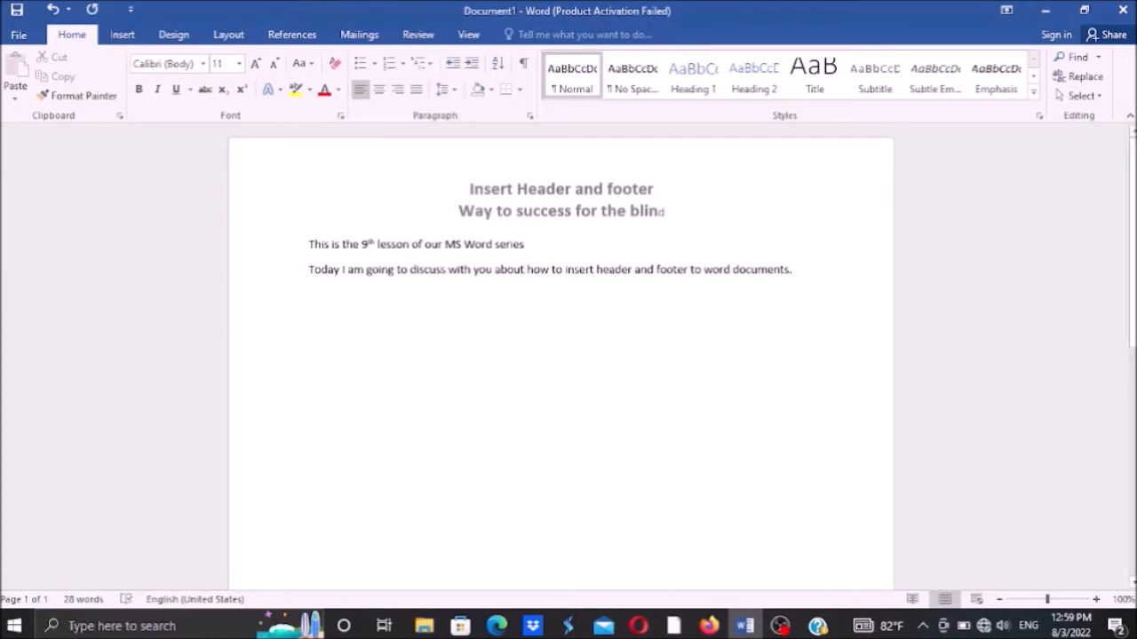
# Choose Remove Header from the Insert tab's Header dropdown.
pyautogui.press('alt')
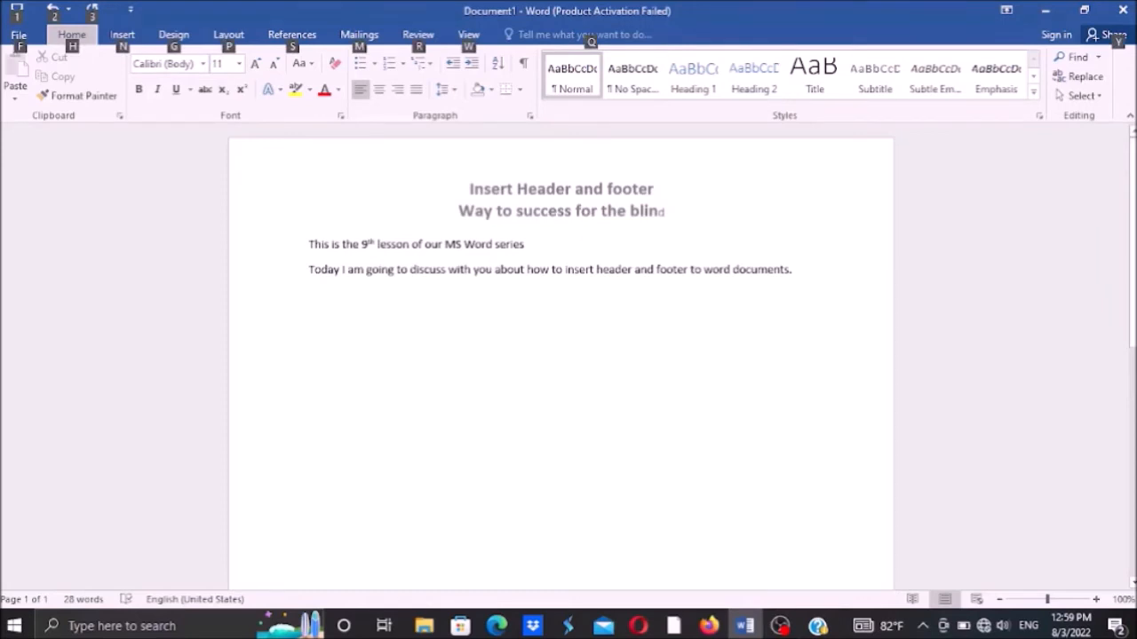
pyautogui.click(710, 57)
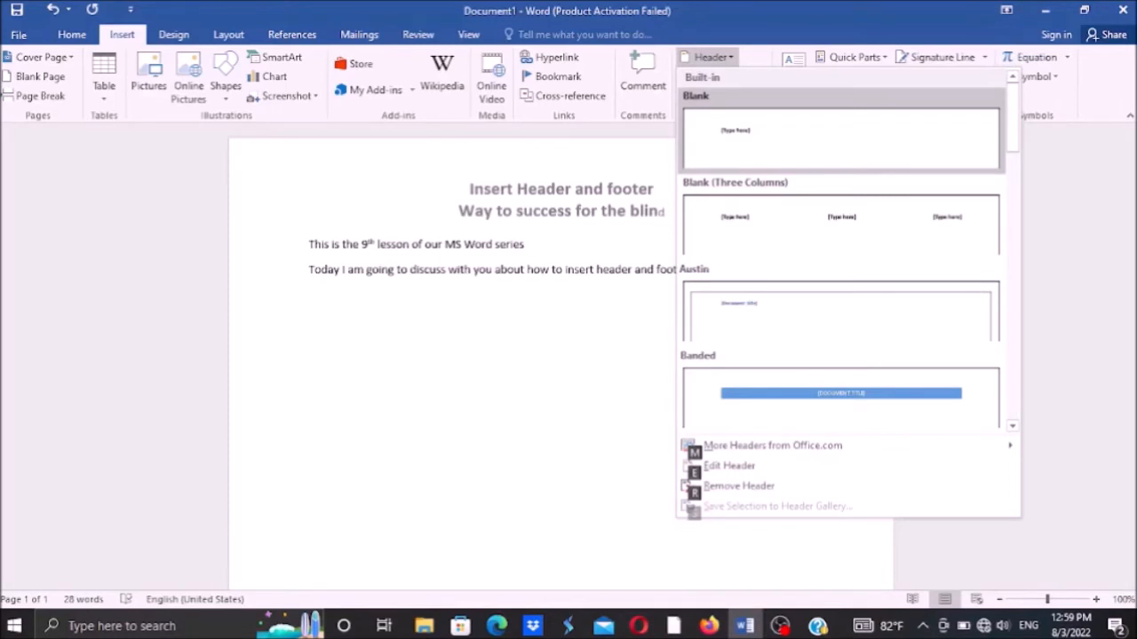
pyautogui.moveTo(739, 486)
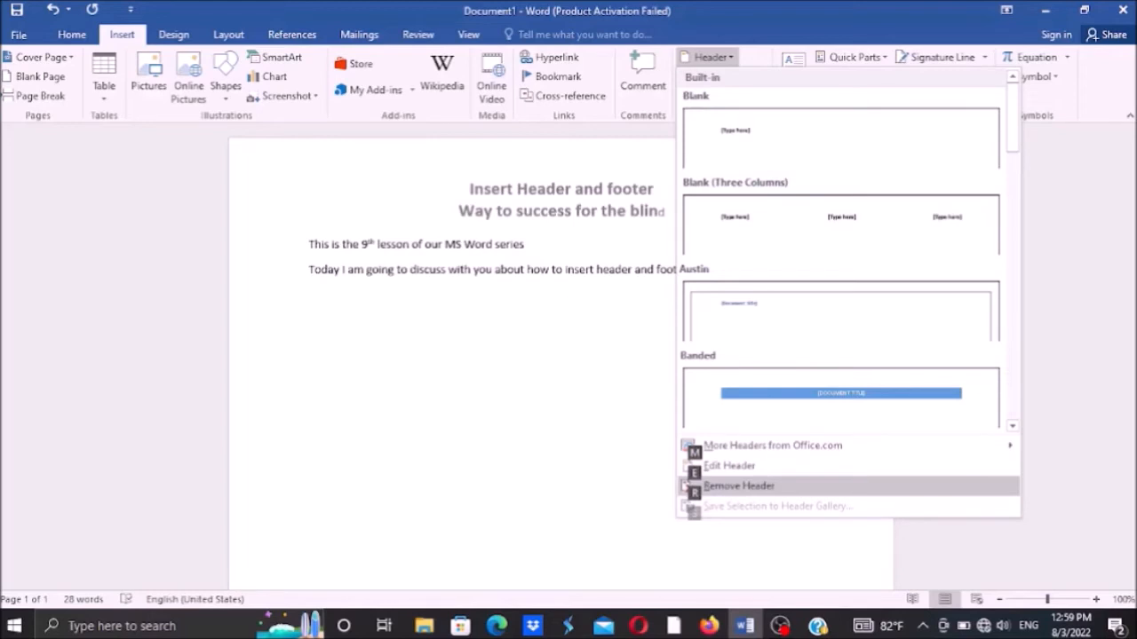
pyautogui.click(738, 486)
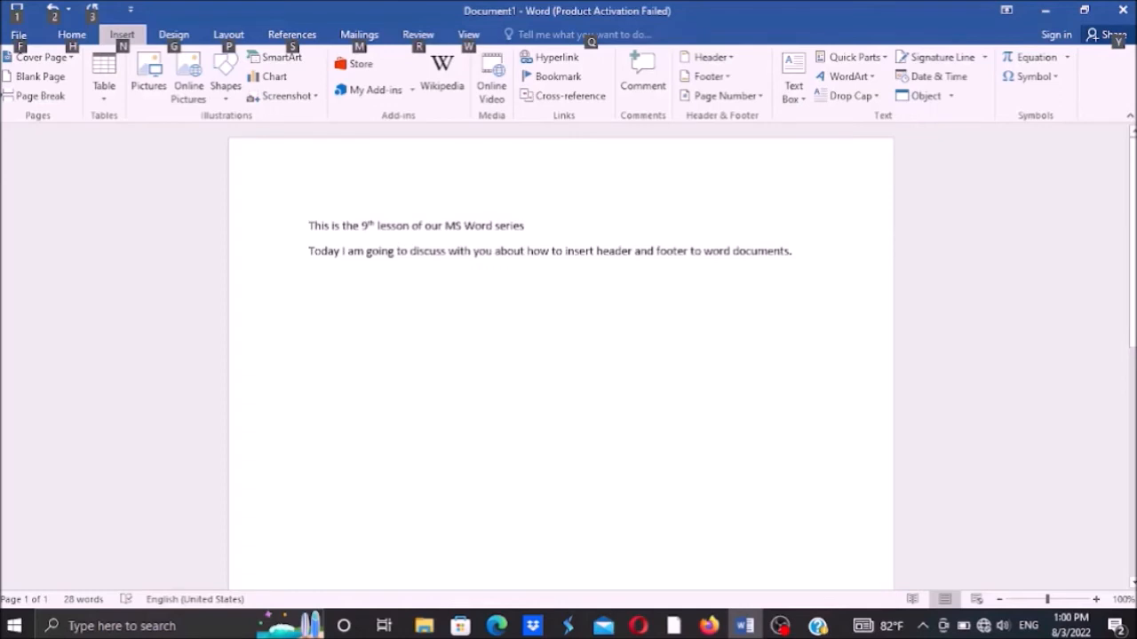
pyautogui.click(228, 33)
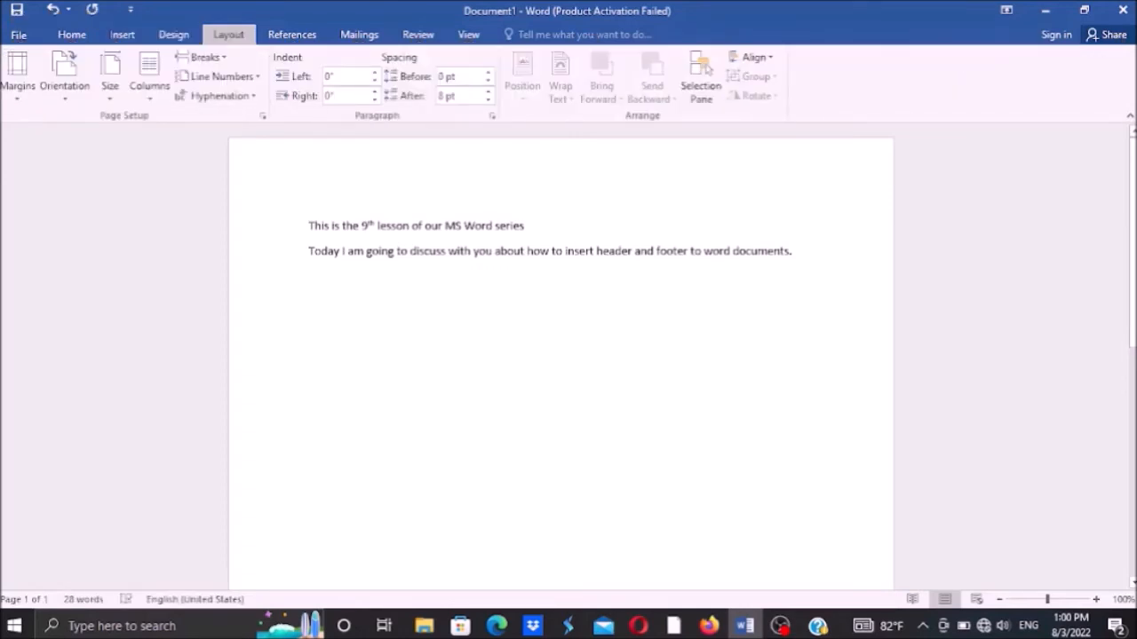
pyautogui.click(173, 34)
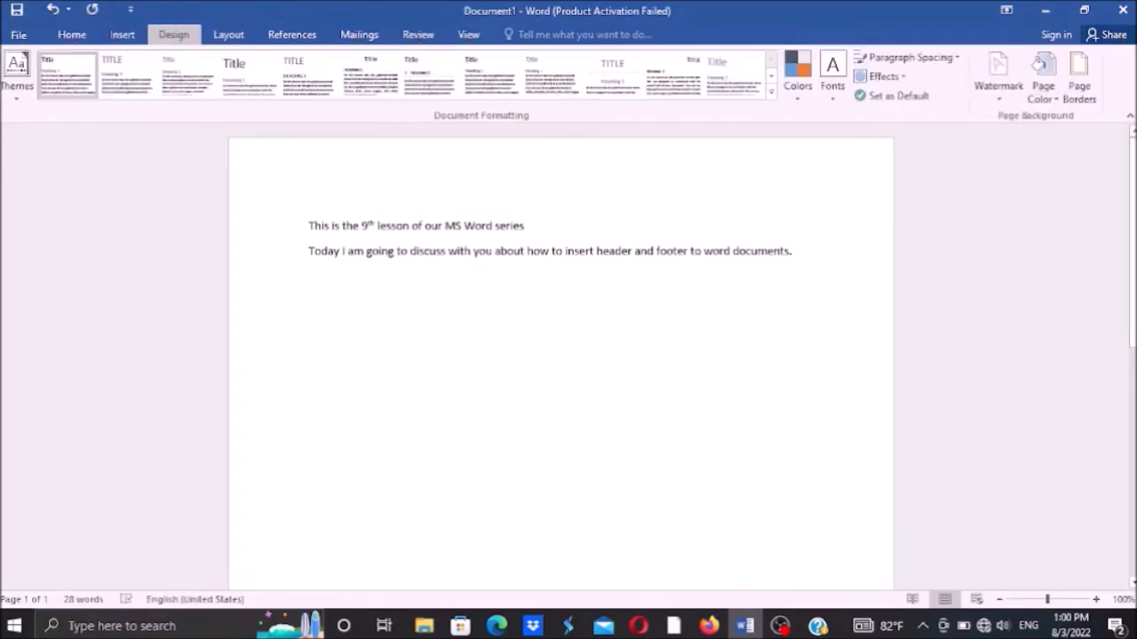
pyautogui.click(122, 33)
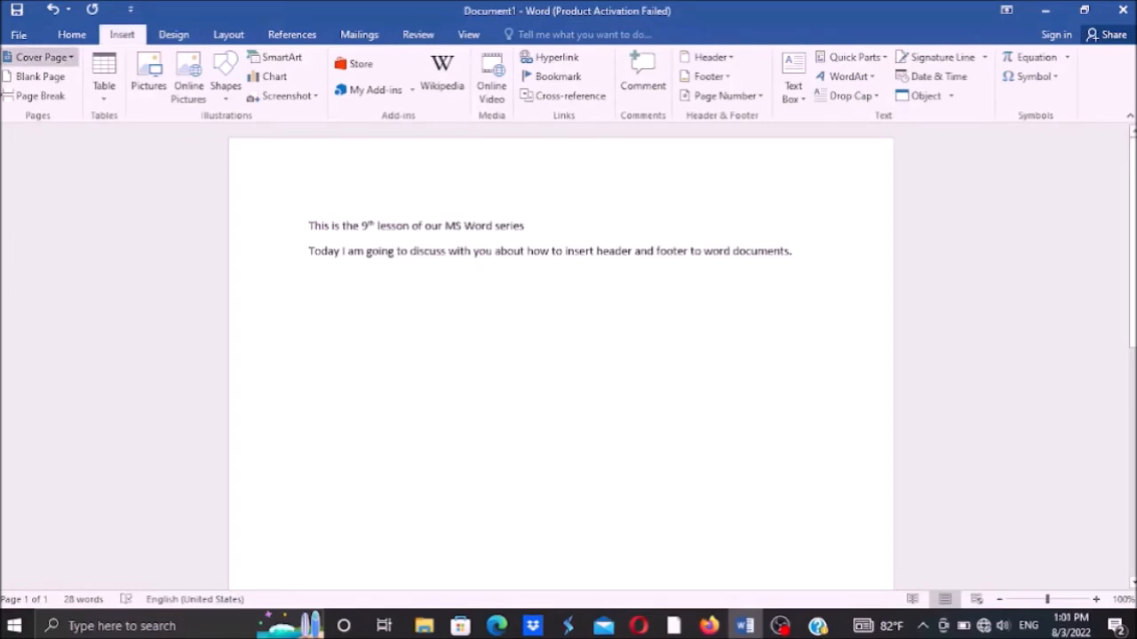
pyautogui.moveTo(40, 96)
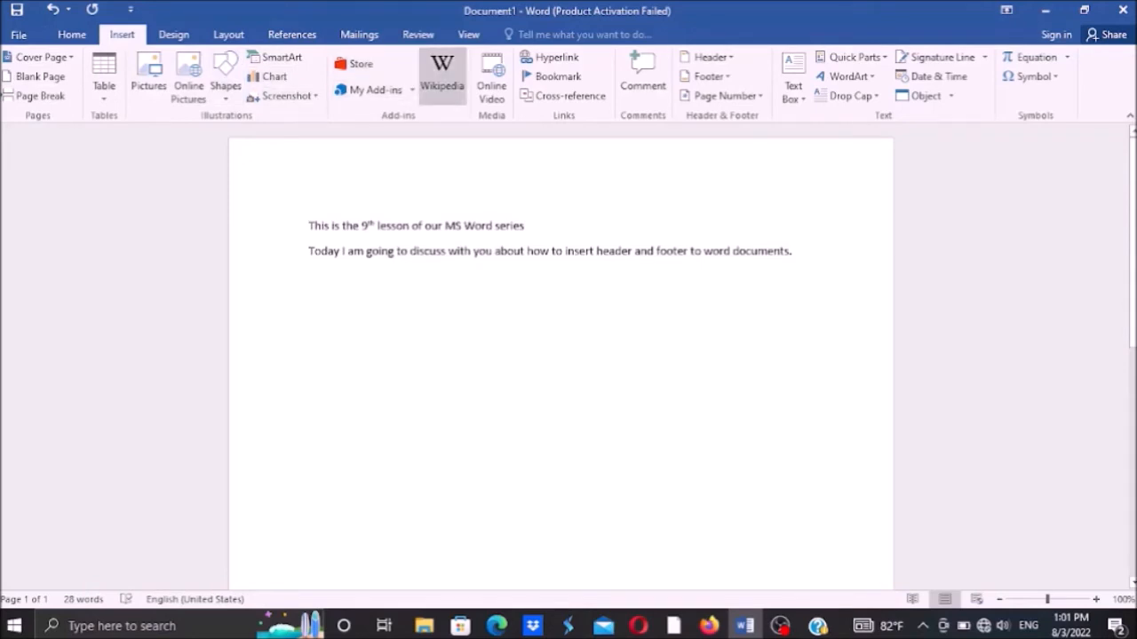
pyautogui.moveTo(553, 57)
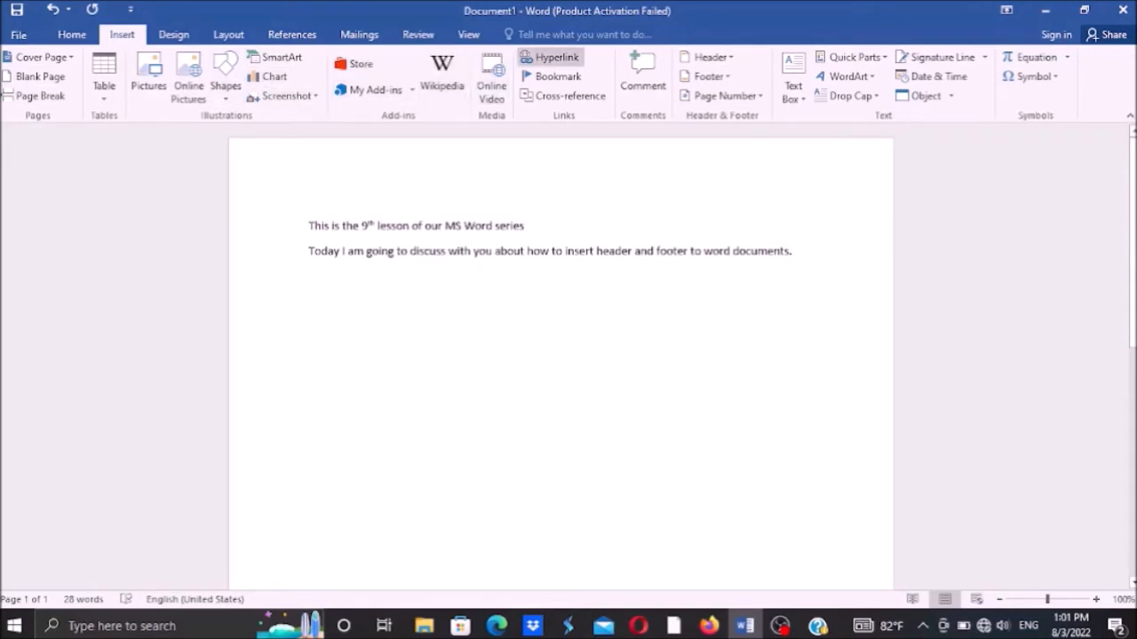
pyautogui.moveTo(557, 76)
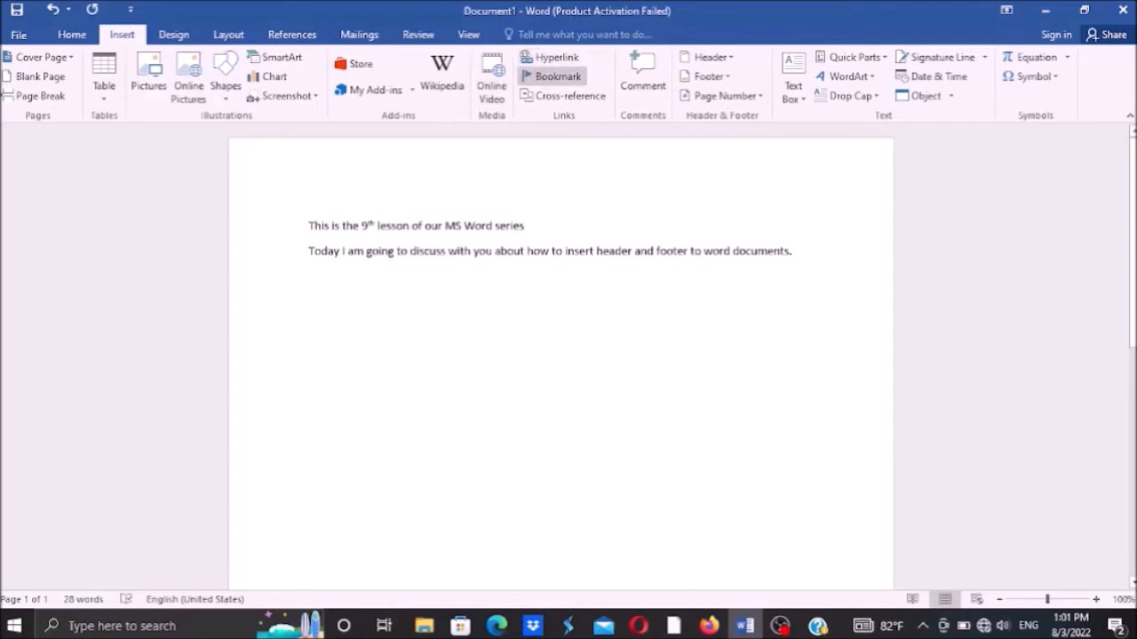
pyautogui.moveTo(642, 76)
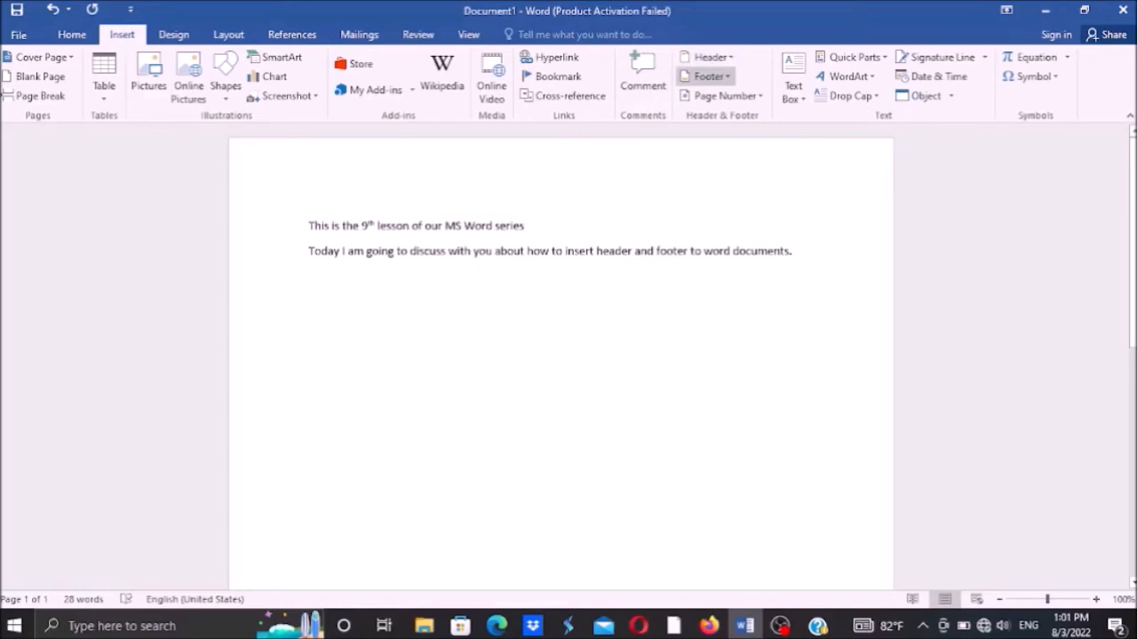
# Insert the Blank built-in footer from the Footer dropdown.
pyautogui.click(706, 76)
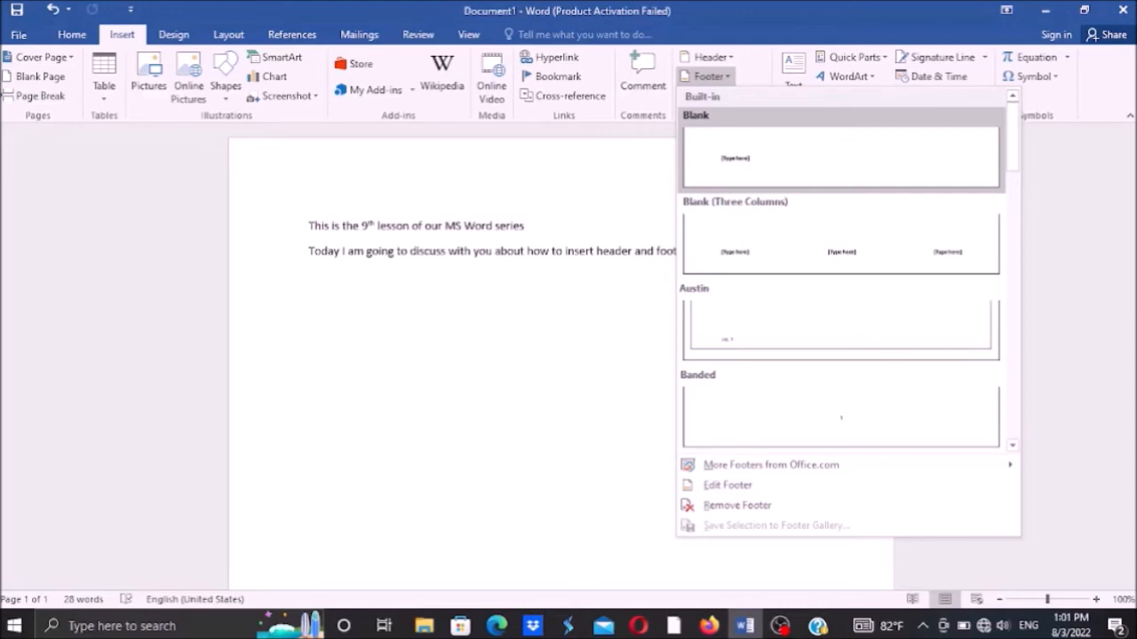
pyautogui.moveTo(839, 240)
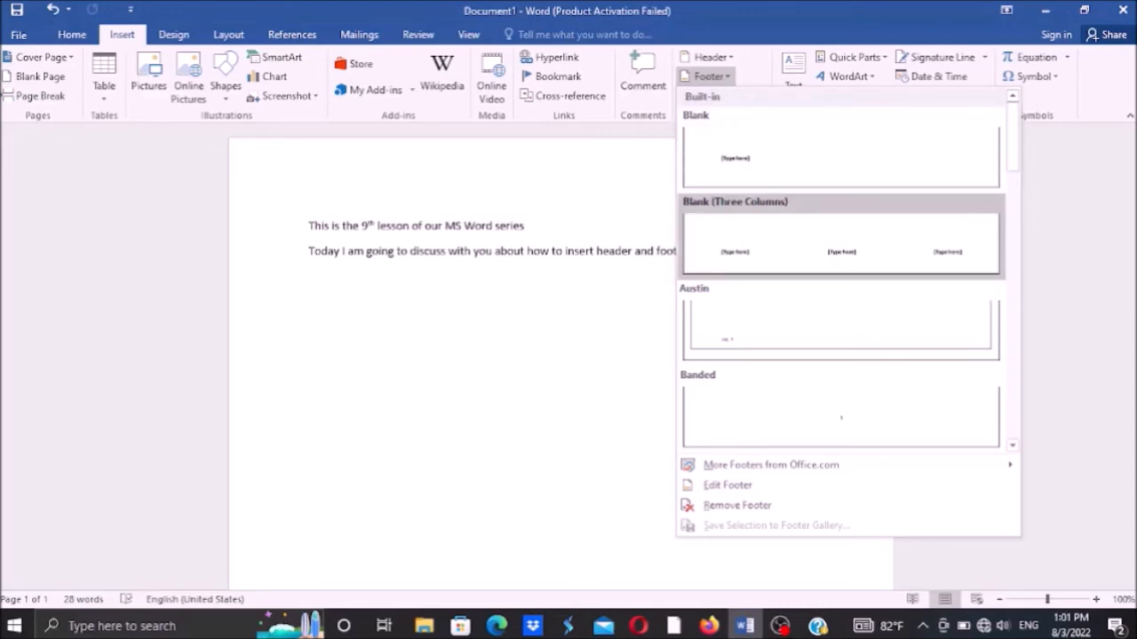
pyautogui.moveTo(839, 158)
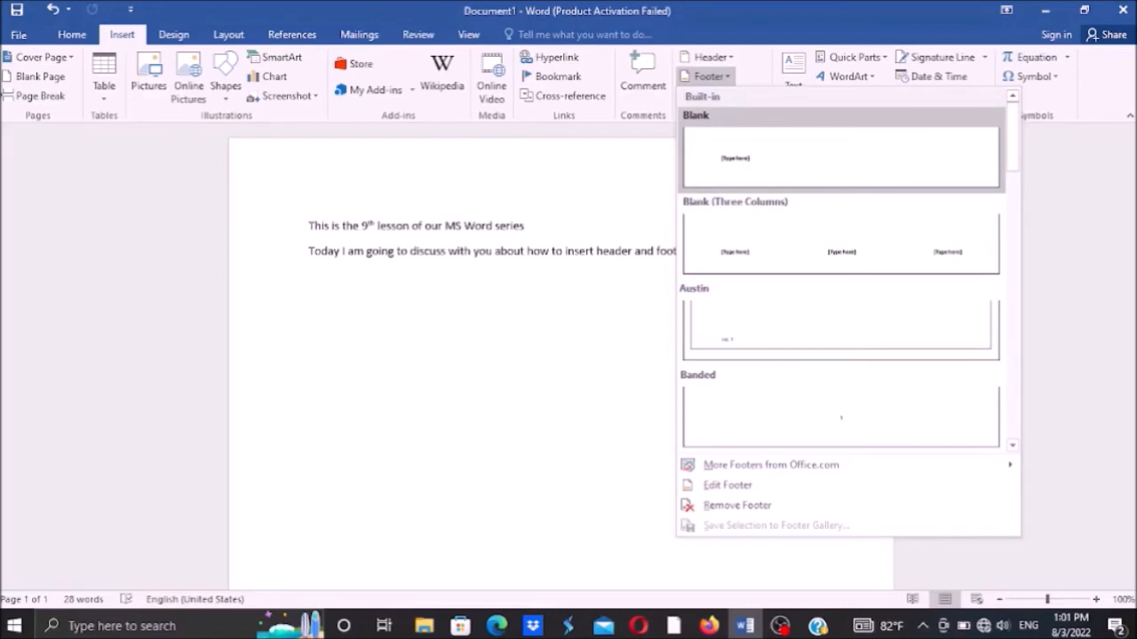
pyautogui.click(840, 158)
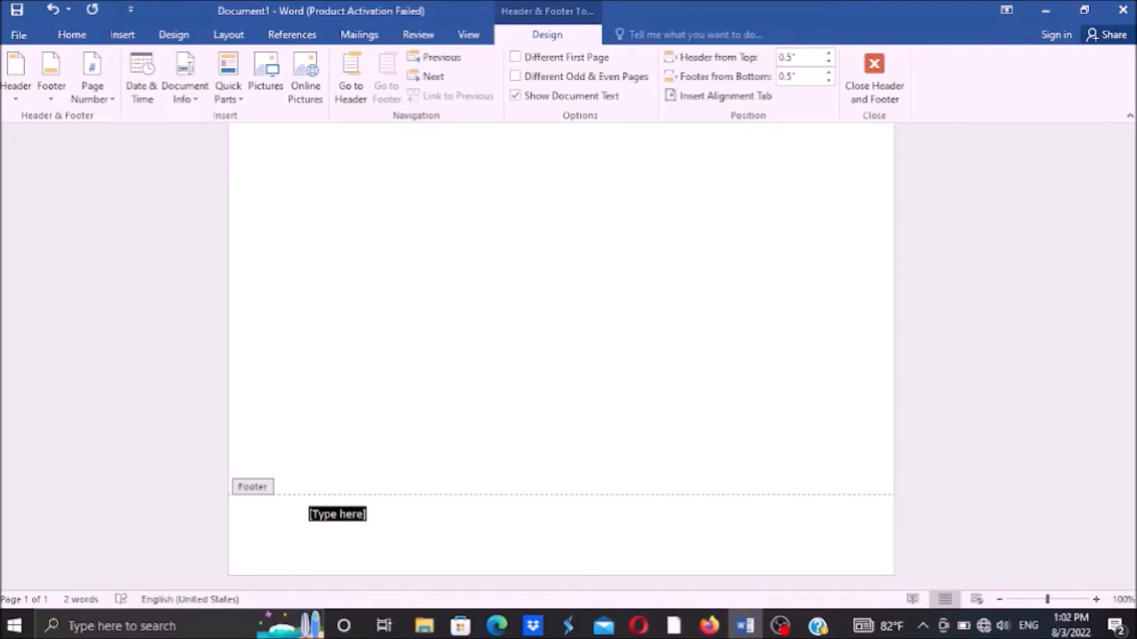
# Type 'Way to success for the glind' in the footer and select the line.
pyautogui.write('W')
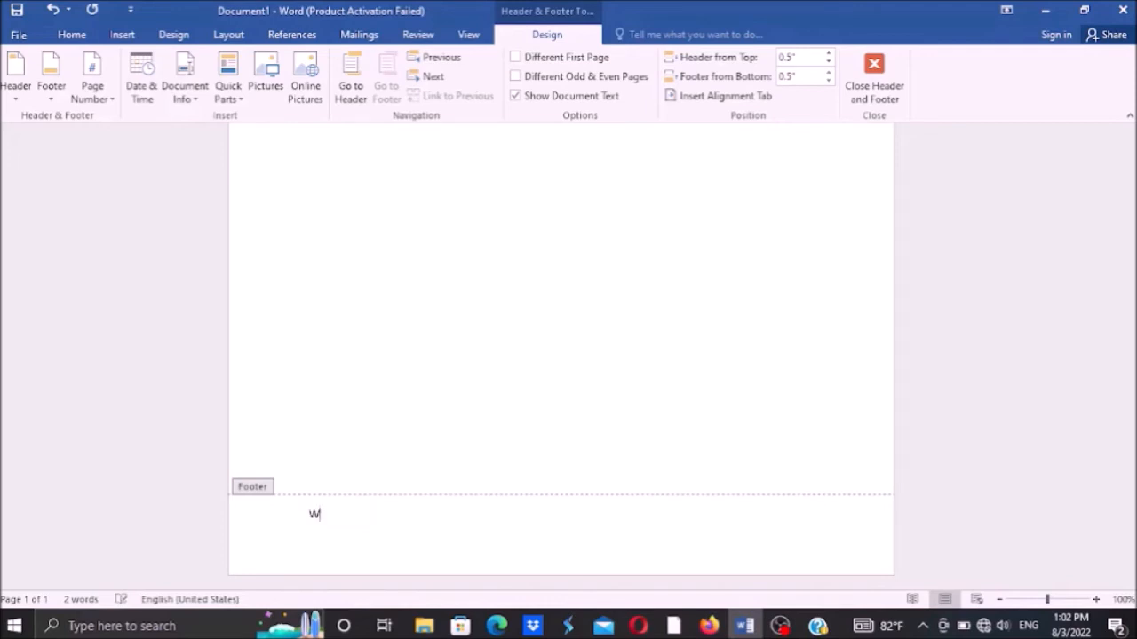
pyautogui.write('ay')
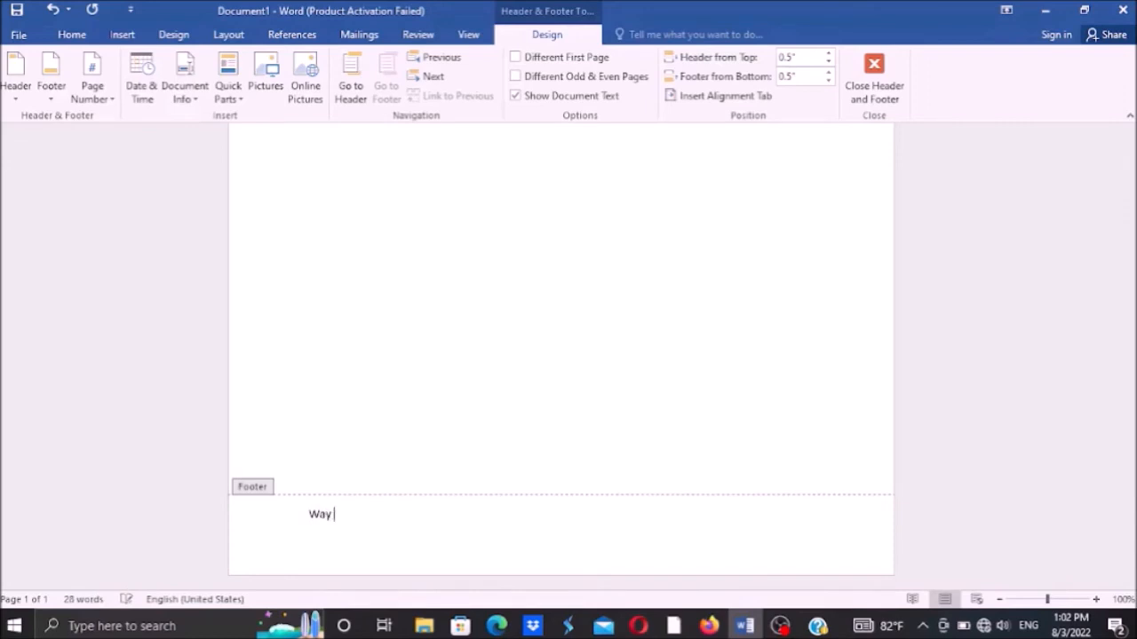
pyautogui.write('to')
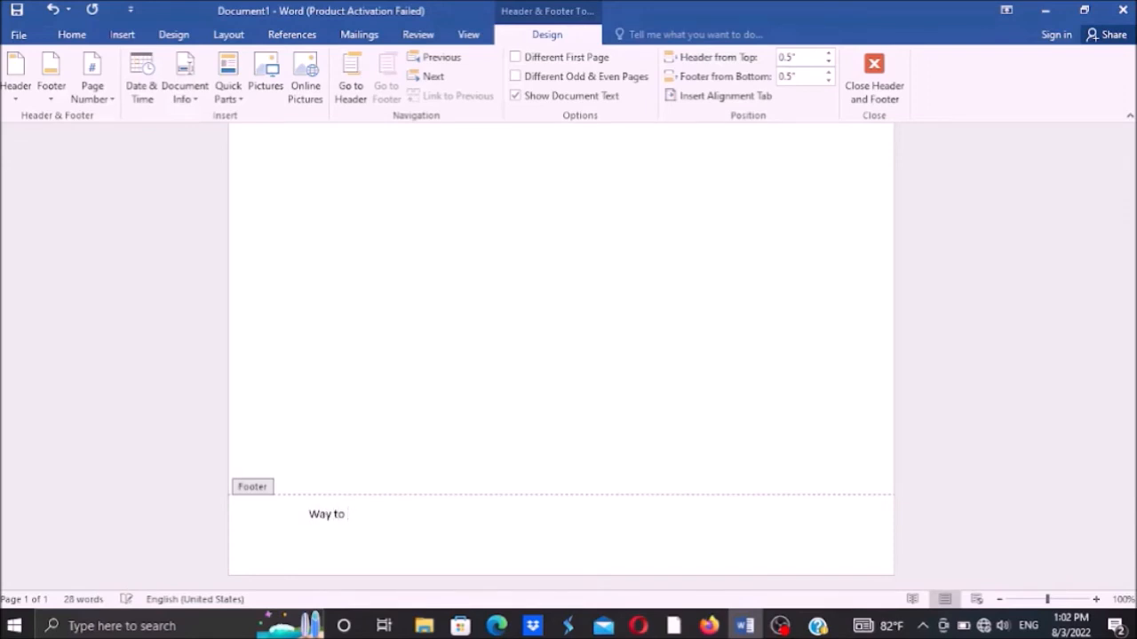
pyautogui.write('succ')
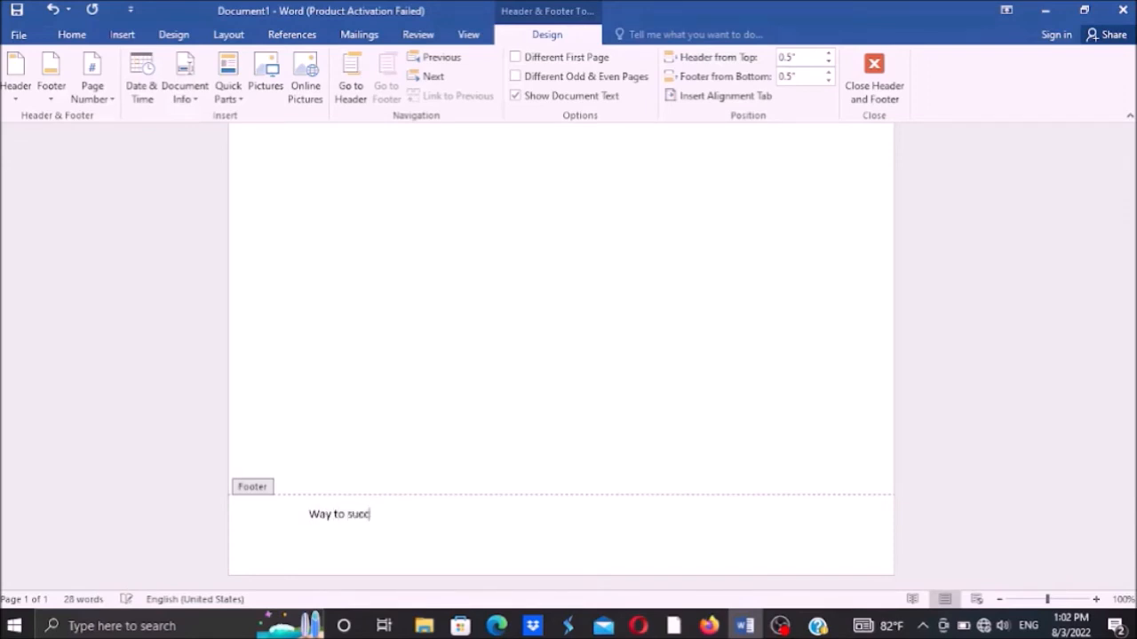
pyautogui.write('ess for the g')
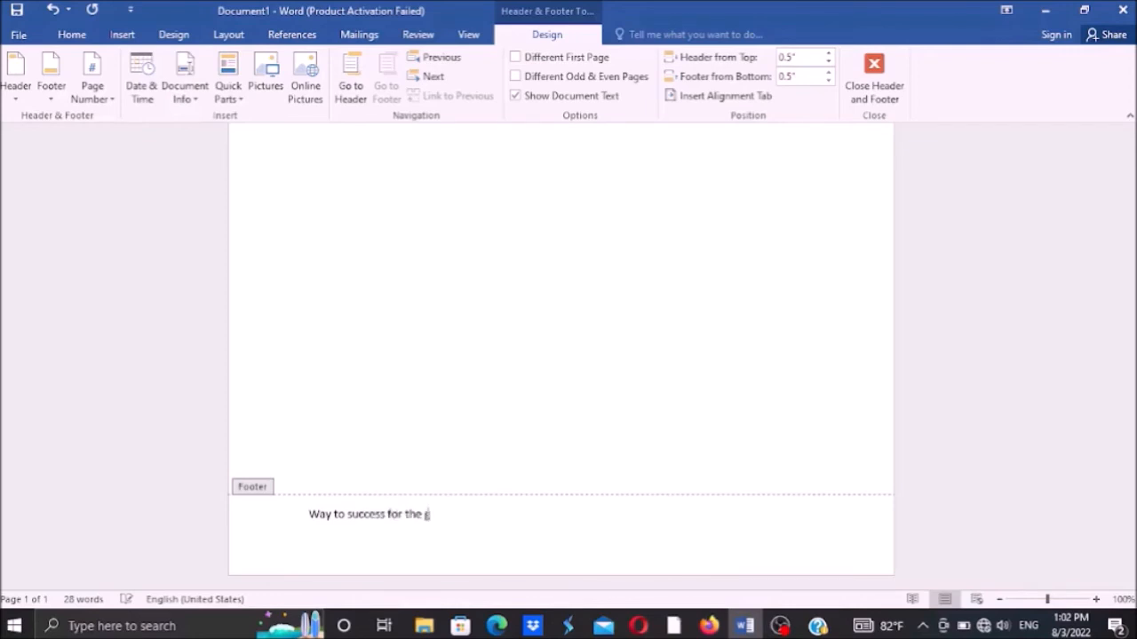
pyautogui.write('lind')
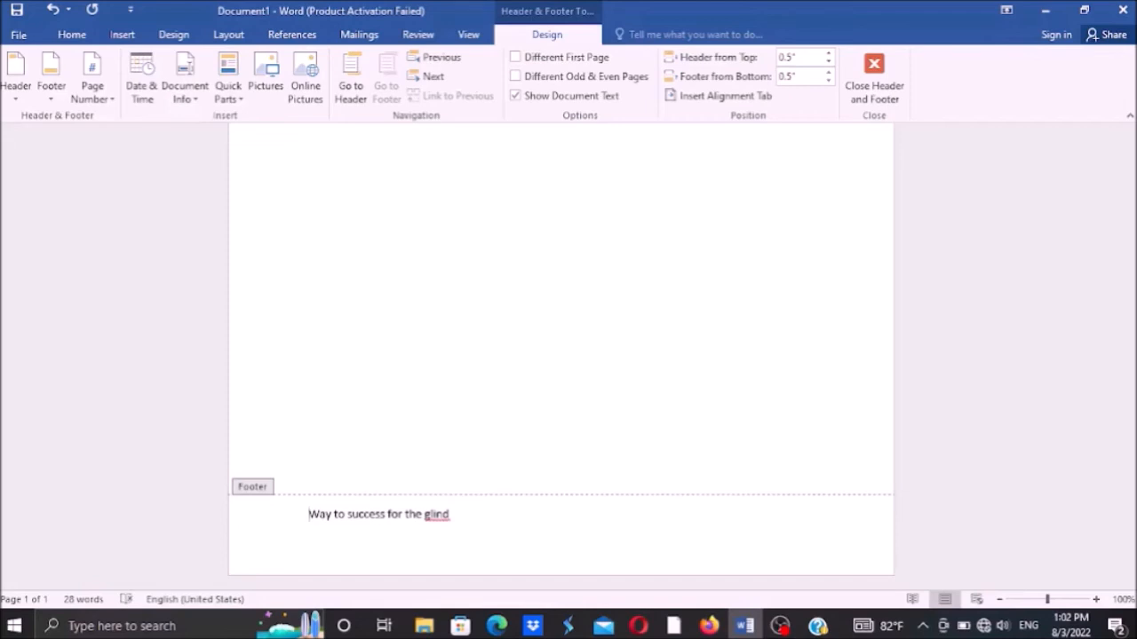
pyautogui.tripleClick(378, 515)
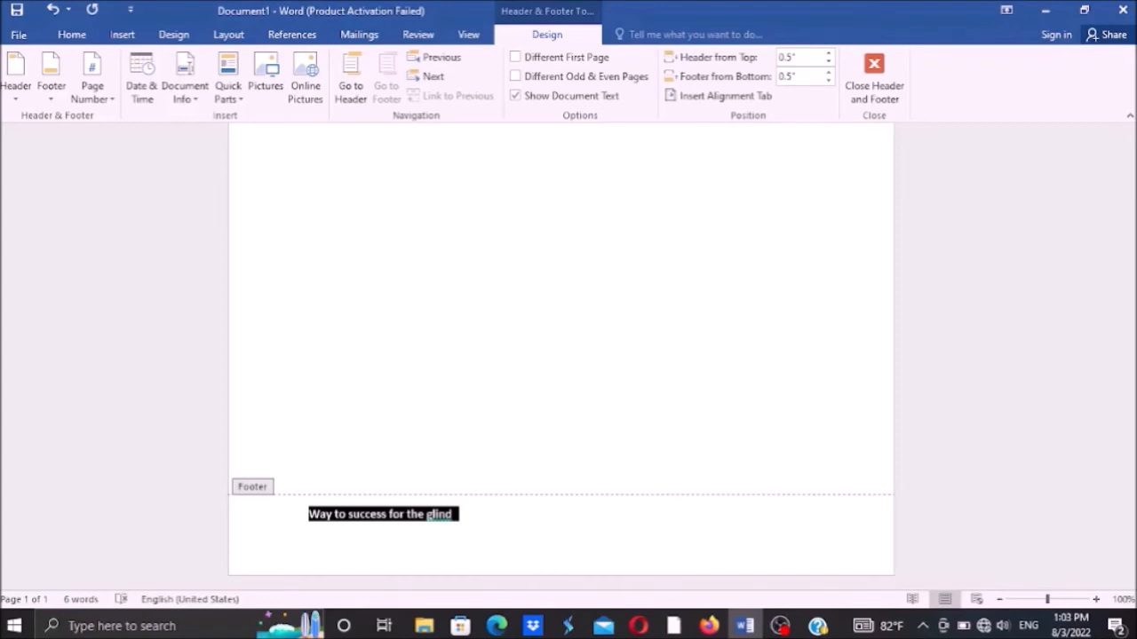
# Format the selected footer line from the Home tab and leave footer editing.
pyautogui.click(873, 78)
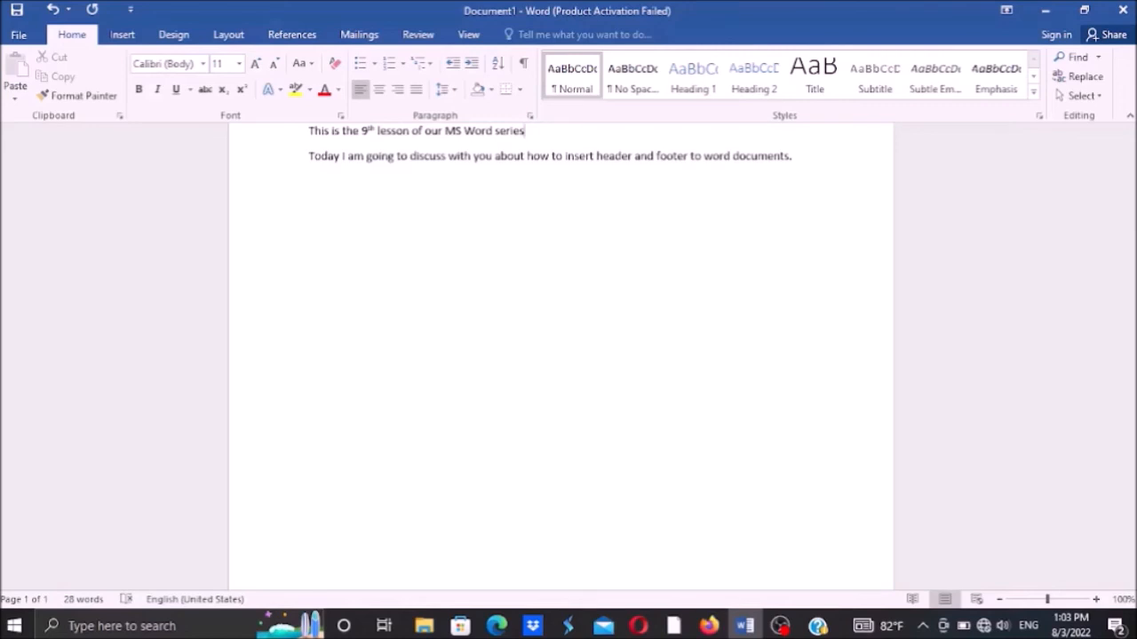
# Reopen the bold 'Way to success for the glind' footer for editing via Insert > Footer.
pyautogui.press('alt')
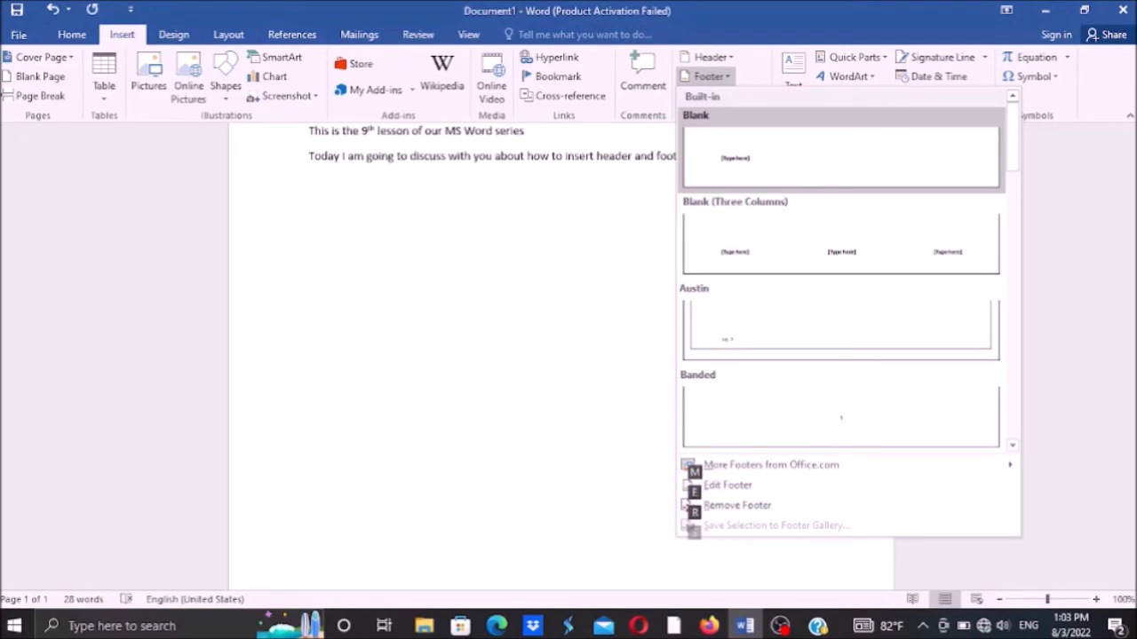
pyautogui.moveTo(737, 504)
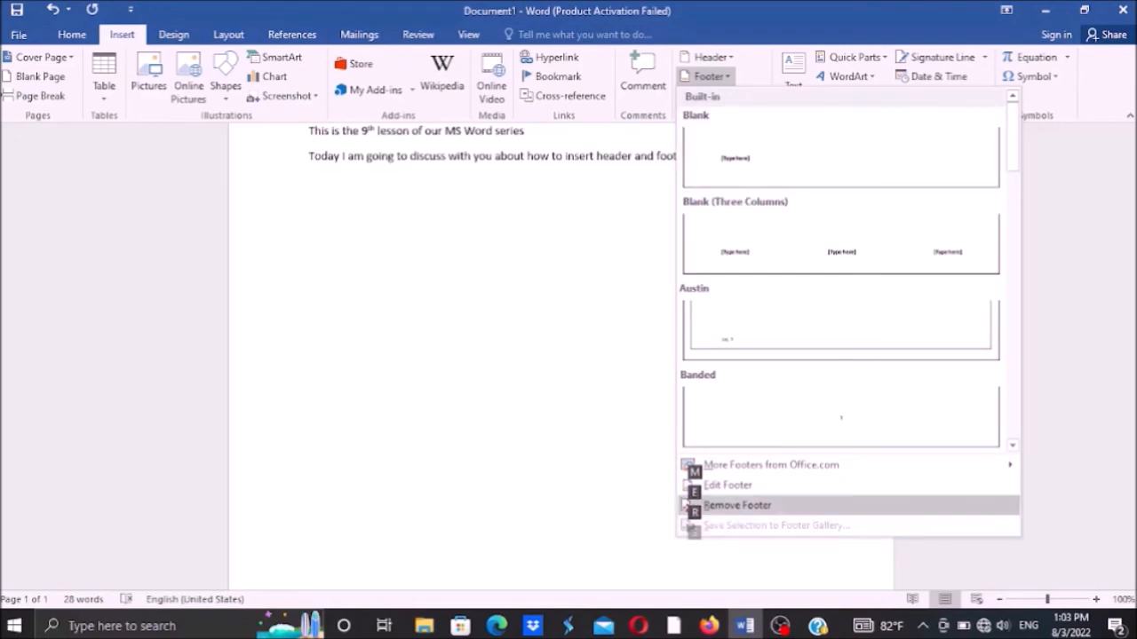
pyautogui.moveTo(728, 485)
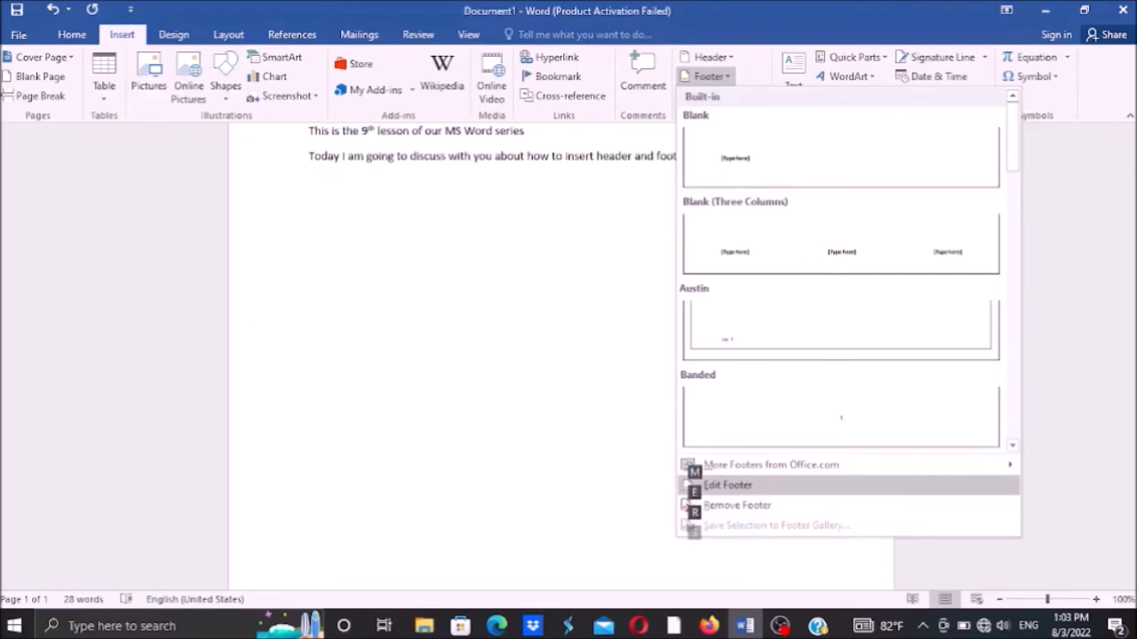
pyautogui.click(729, 485)
pyautogui.write('Way to success for the glind')
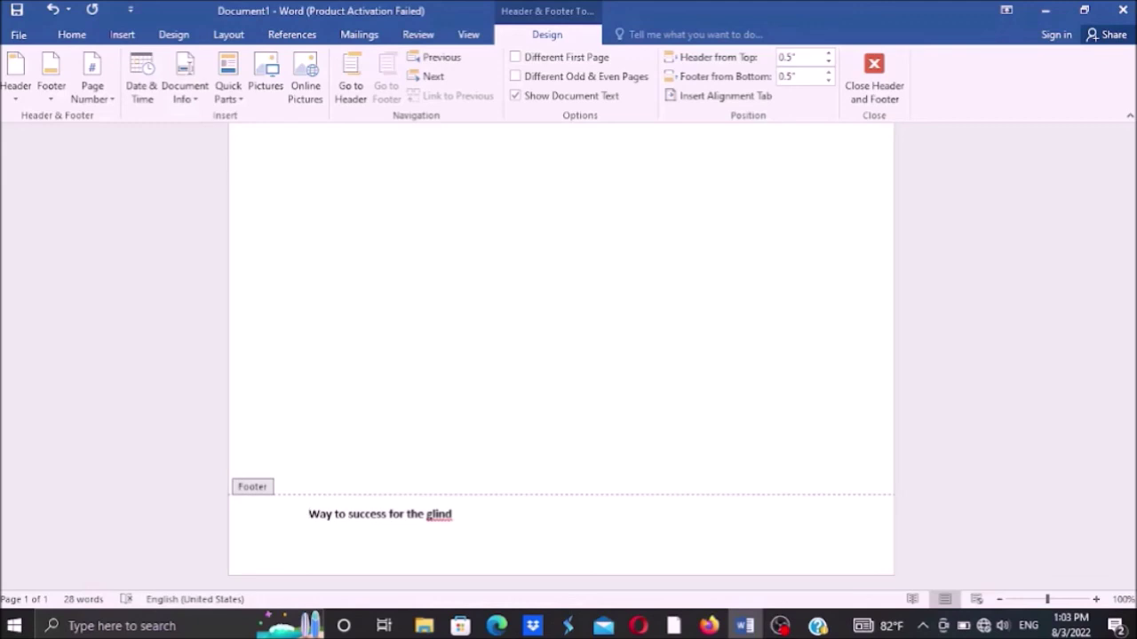
# Close Header and Footer to return to the two lesson sentences in the body.
pyautogui.click(873, 78)
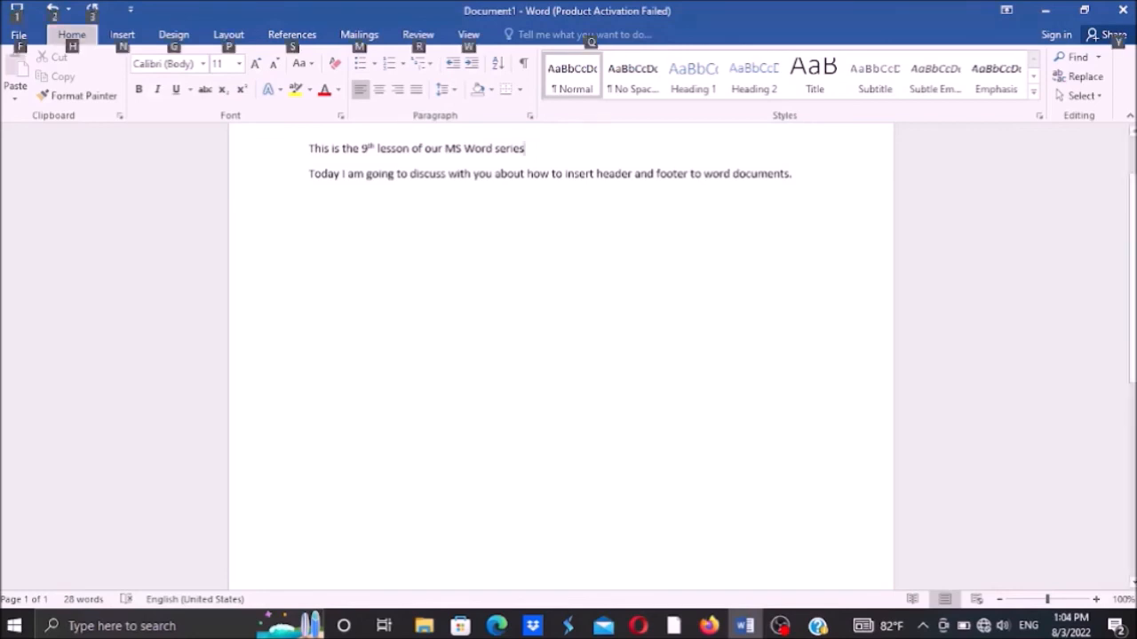
# Show the Insert > Footer list with its Edit and Remove Footer options.
pyautogui.click(702, 76)
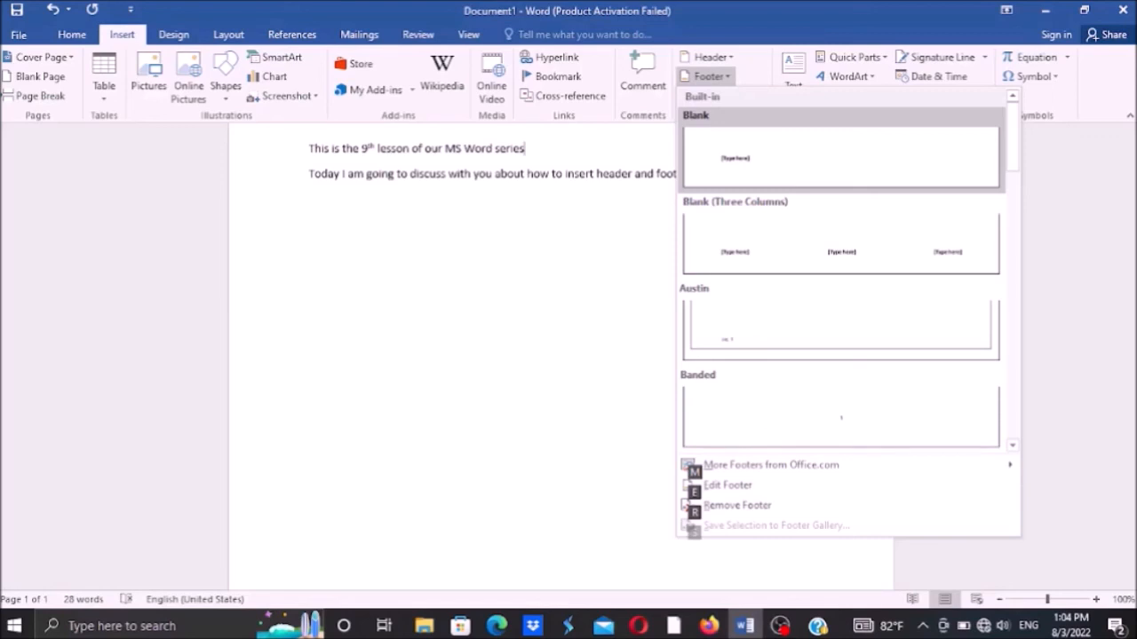
pyautogui.moveTo(737, 505)
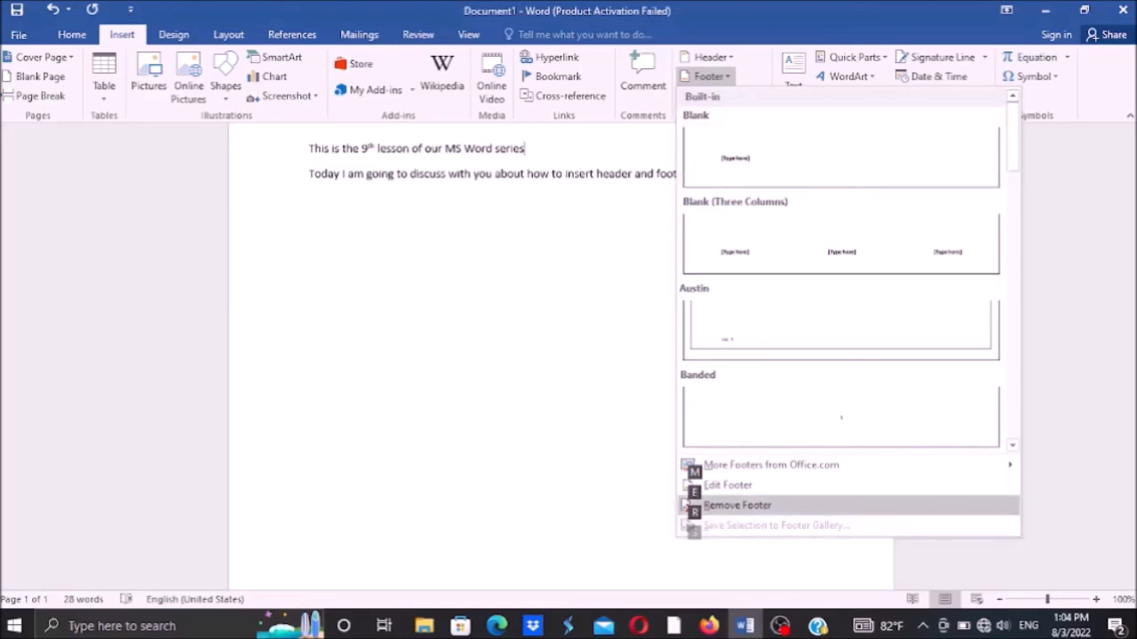